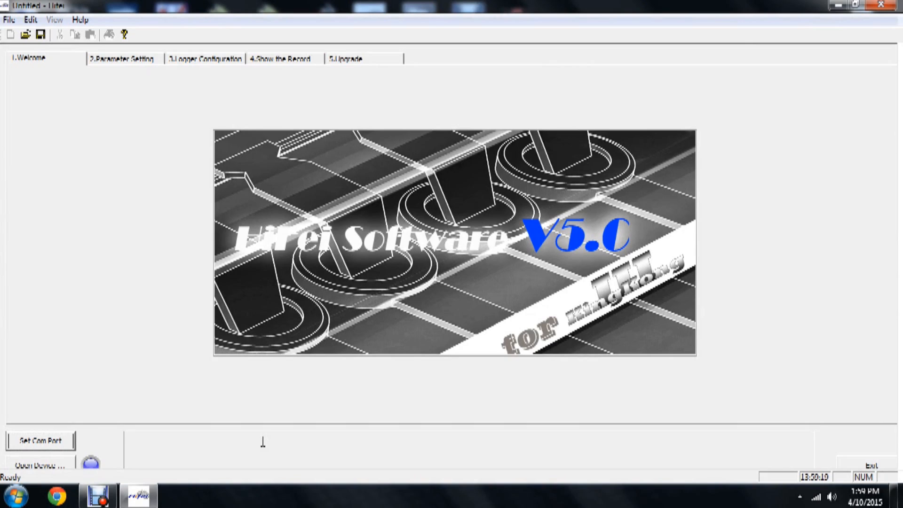
{"action": "mouse_move", "coordinate": [216, 389]}
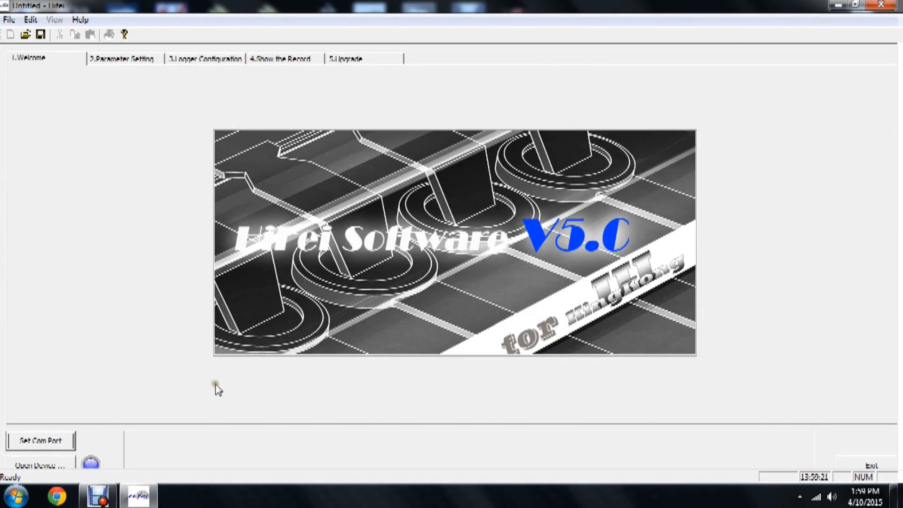
{"action": "mouse_move", "coordinate": [121, 107]}
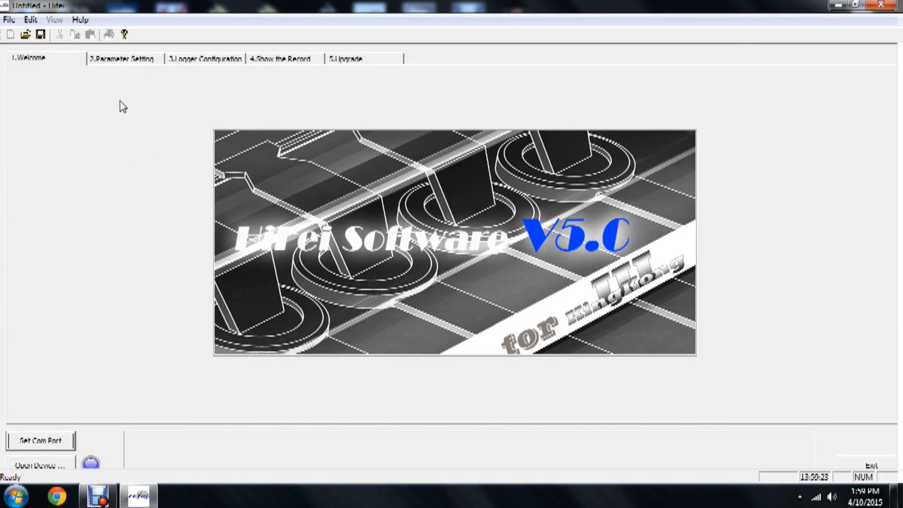
{"action": "mouse_move", "coordinate": [94, 259]}
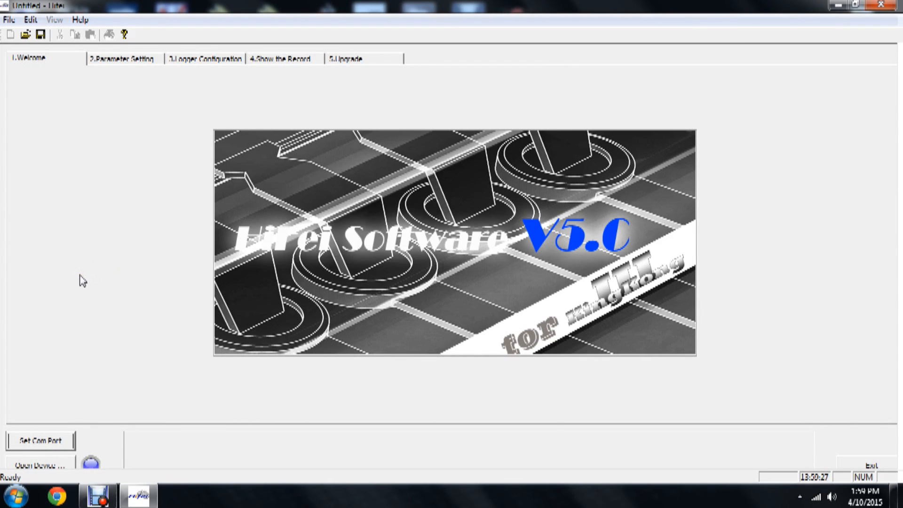
{"action": "mouse_move", "coordinate": [48, 377]}
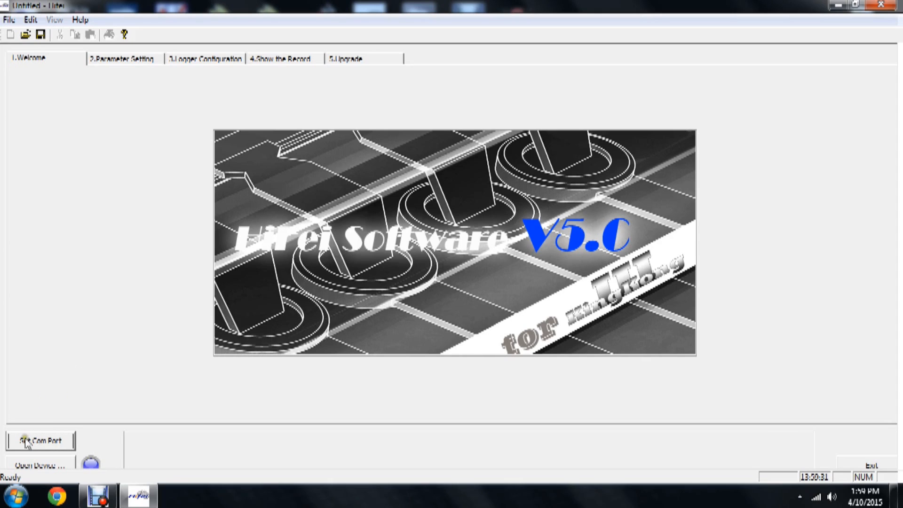
Confirm COM 4 as the default port in the Set Com Port dialog.
{"action": "left_click", "coordinate": [40, 441]}
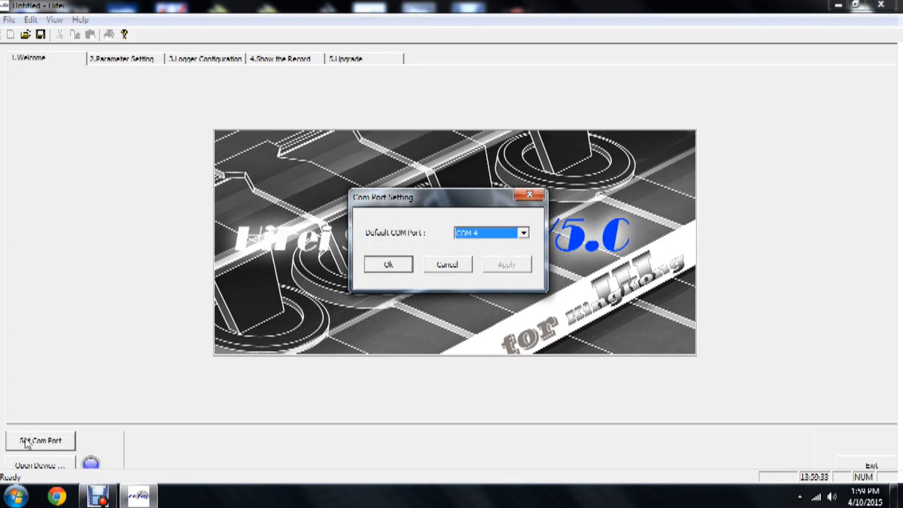
{"action": "mouse_move", "coordinate": [174, 331]}
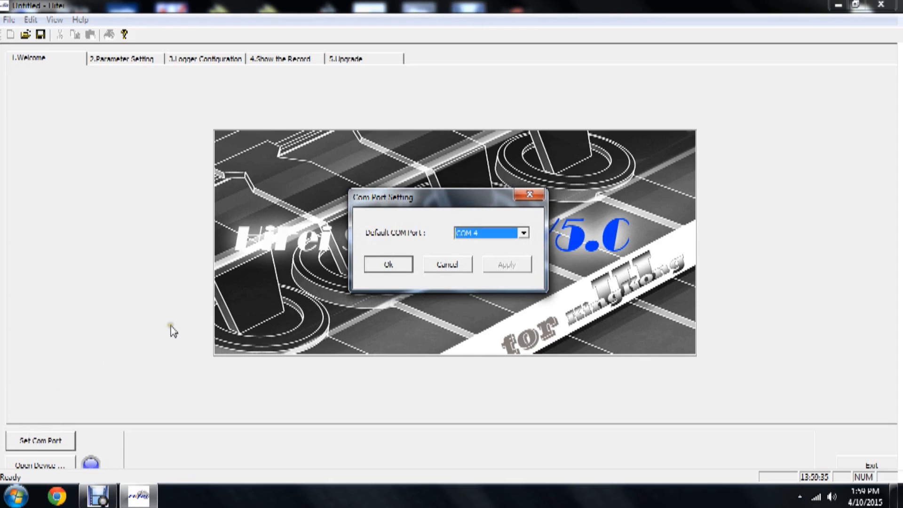
{"action": "mouse_move", "coordinate": [374, 241]}
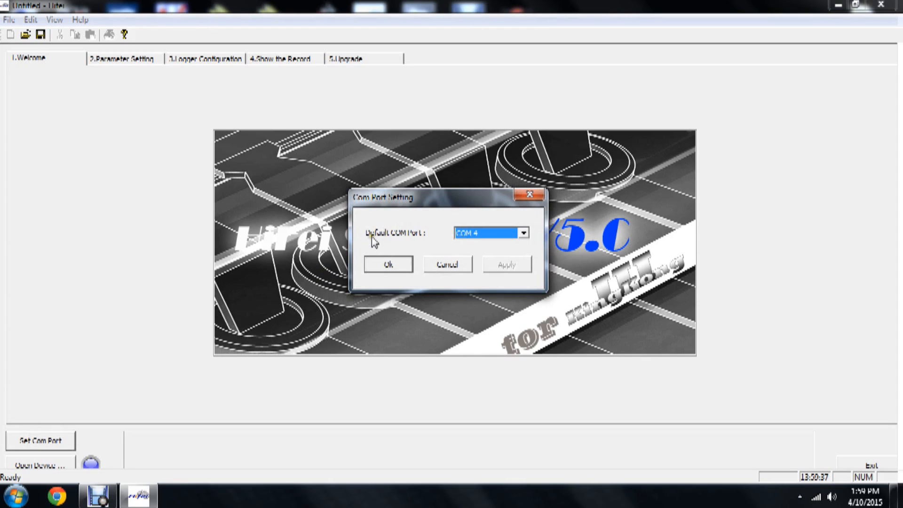
{"action": "mouse_move", "coordinate": [384, 241]}
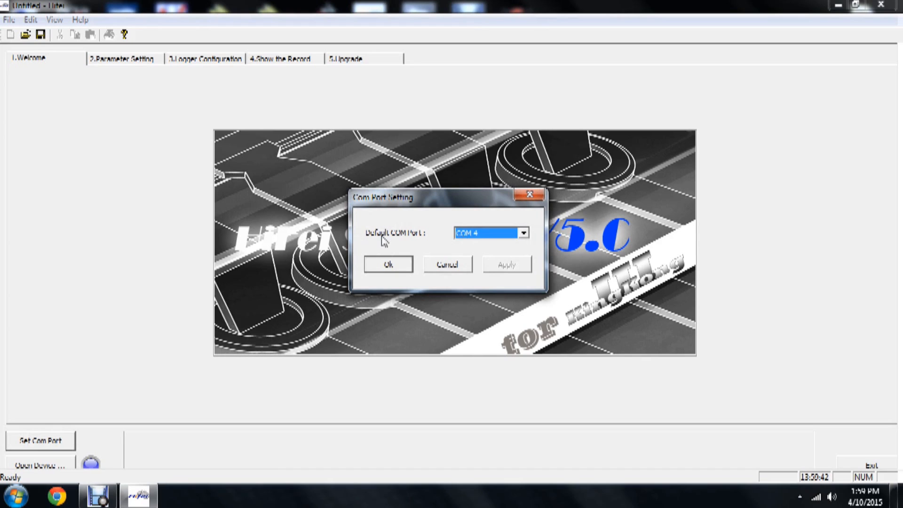
{"action": "left_click", "coordinate": [388, 263]}
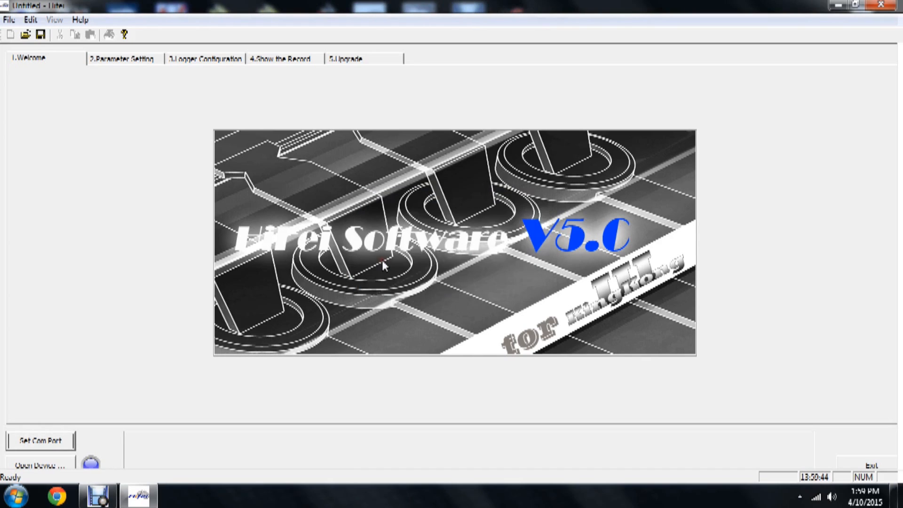
{"action": "mouse_move", "coordinate": [328, 259]}
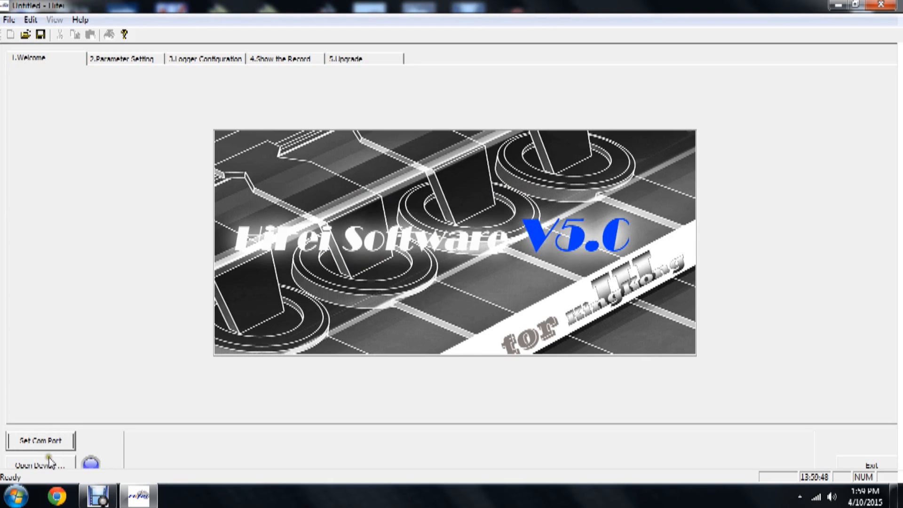
Connect to the Hifei Kingkong 200A K III ESC with Open Device.
{"action": "left_click", "coordinate": [39, 464]}
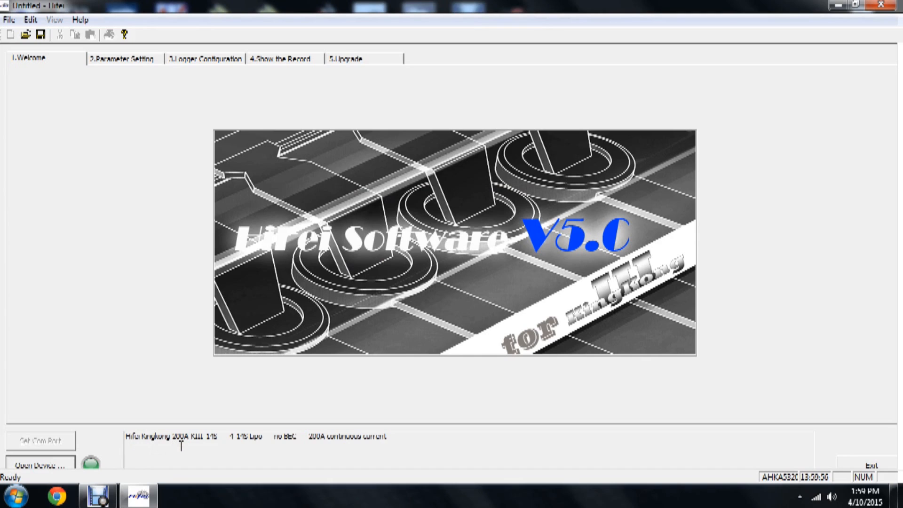
{"action": "mouse_move", "coordinate": [320, 454]}
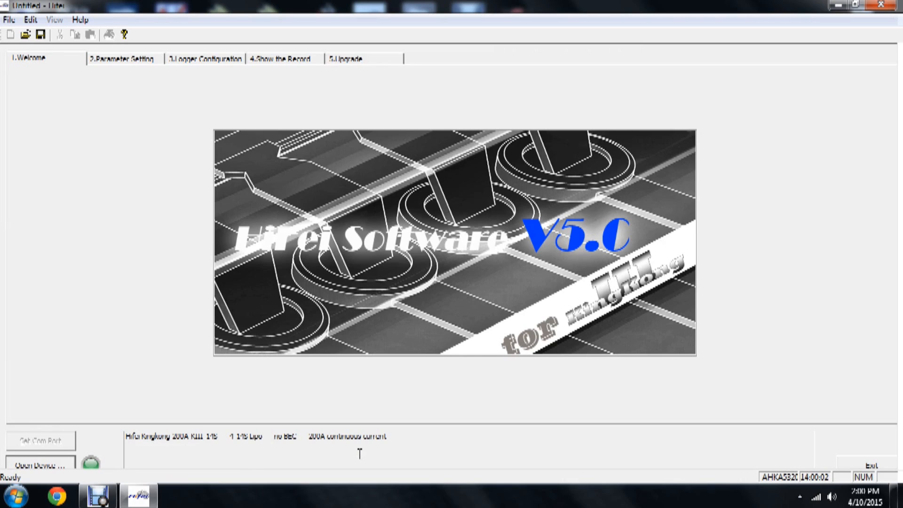
{"action": "mouse_move", "coordinate": [347, 457]}
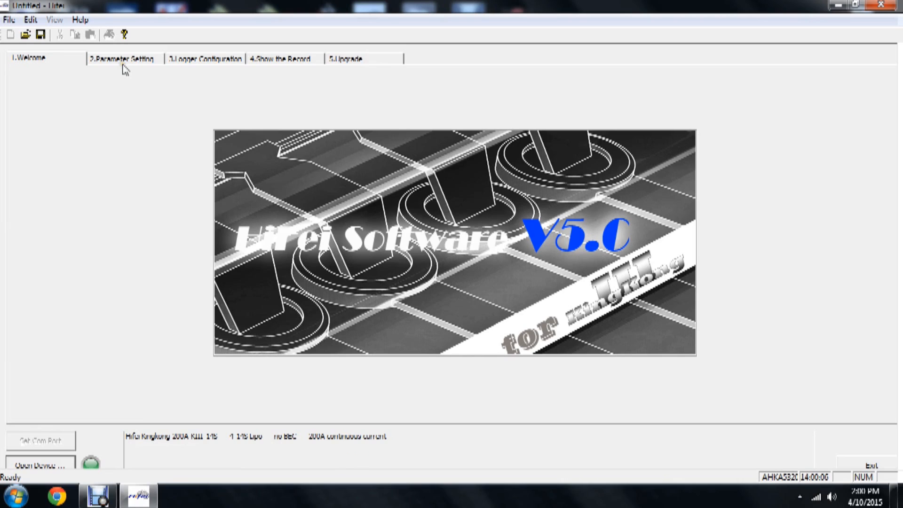
{"action": "mouse_move", "coordinate": [117, 65]}
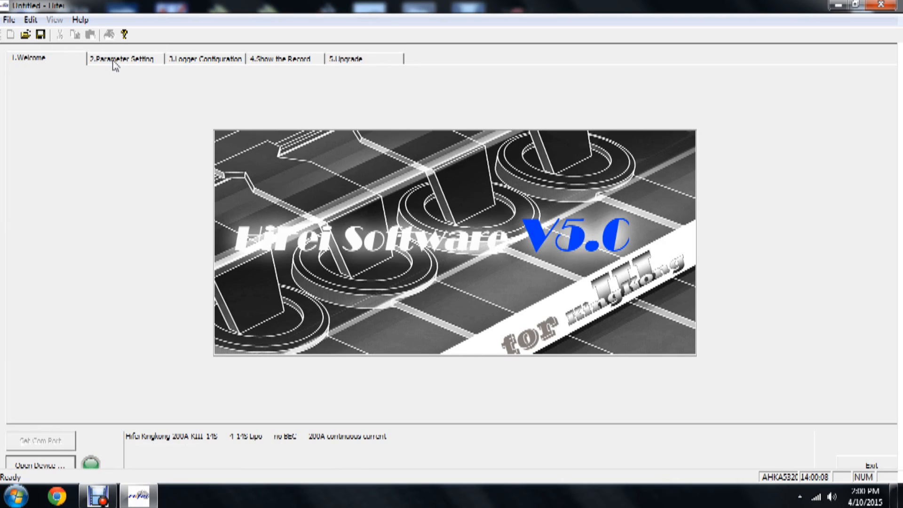
Show the parameter settings, try LVC Auto, then set LVC back to 12 Lipo.
{"action": "left_click", "coordinate": [123, 59]}
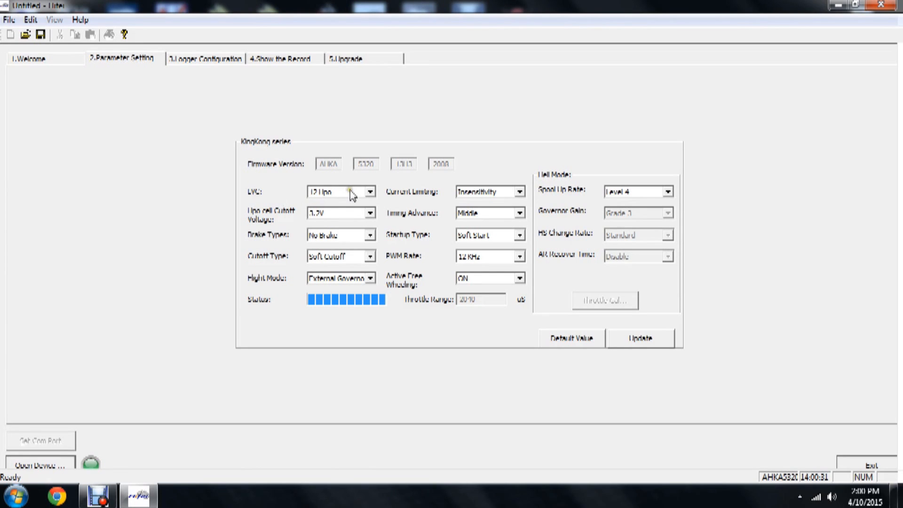
{"action": "left_click", "coordinate": [370, 192]}
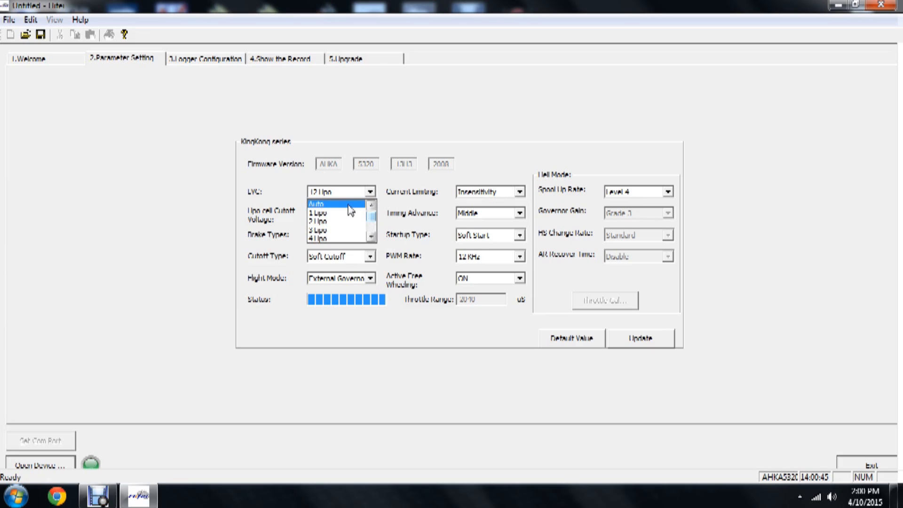
{"action": "left_click", "coordinate": [324, 203]}
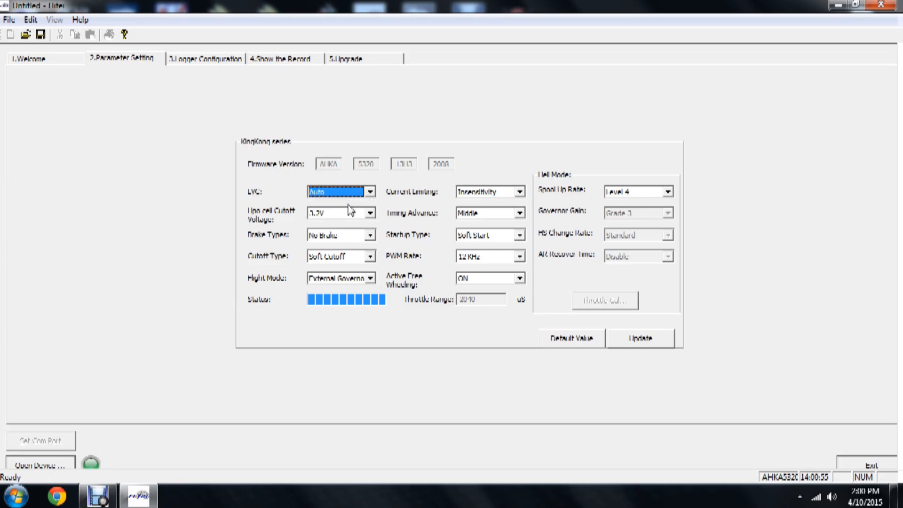
{"action": "left_click", "coordinate": [370, 192]}
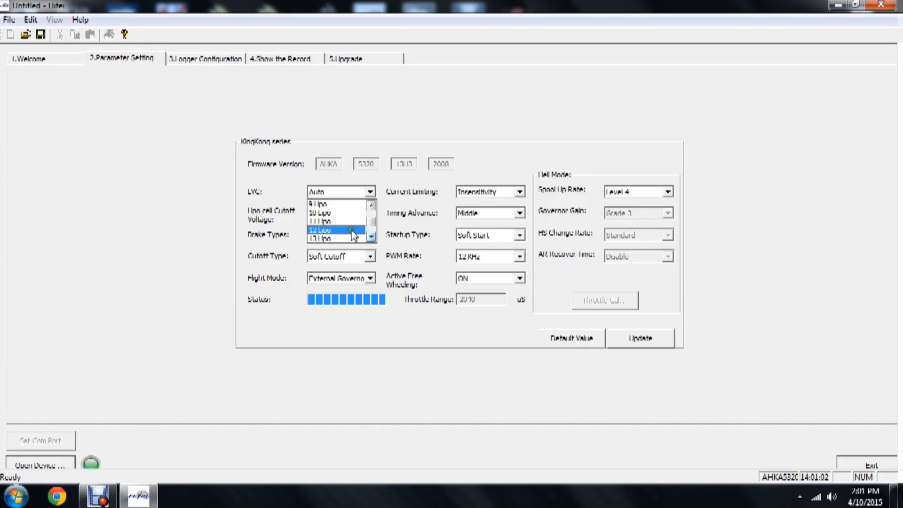
{"action": "left_click", "coordinate": [319, 230]}
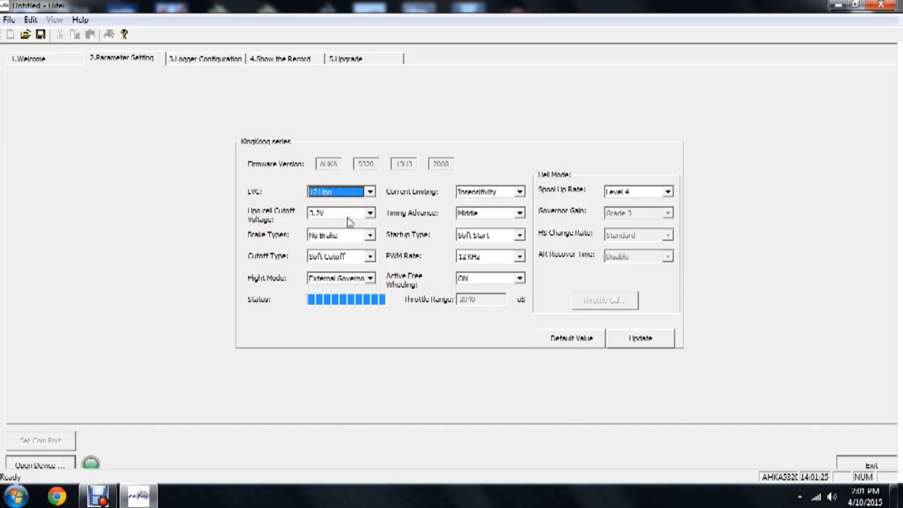
Reselect 3.2V for Lipo cell cutoff and No Brake for brake type.
{"action": "left_click", "coordinate": [370, 213]}
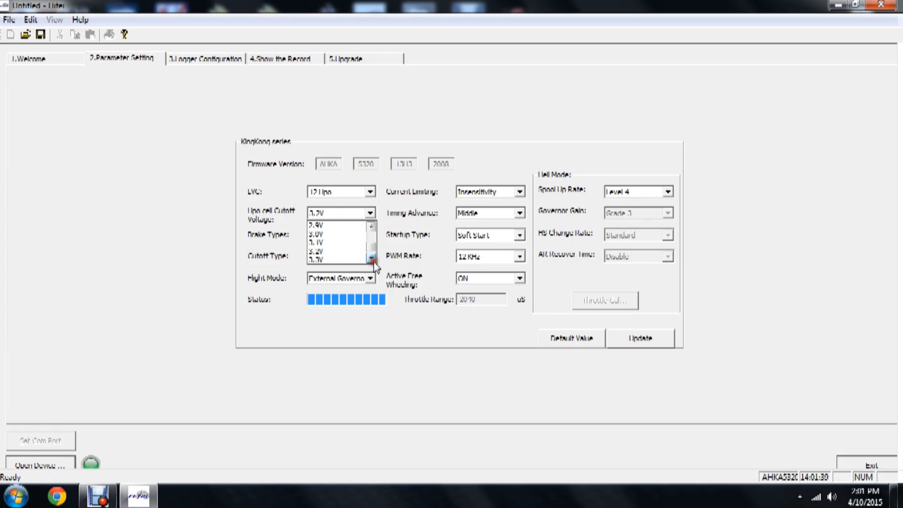
{"action": "mouse_move", "coordinate": [346, 251]}
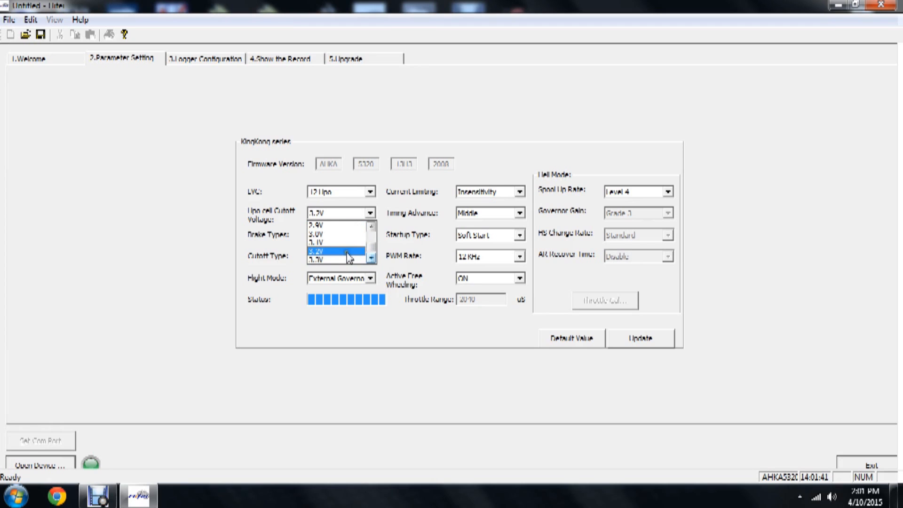
{"action": "left_click", "coordinate": [333, 252]}
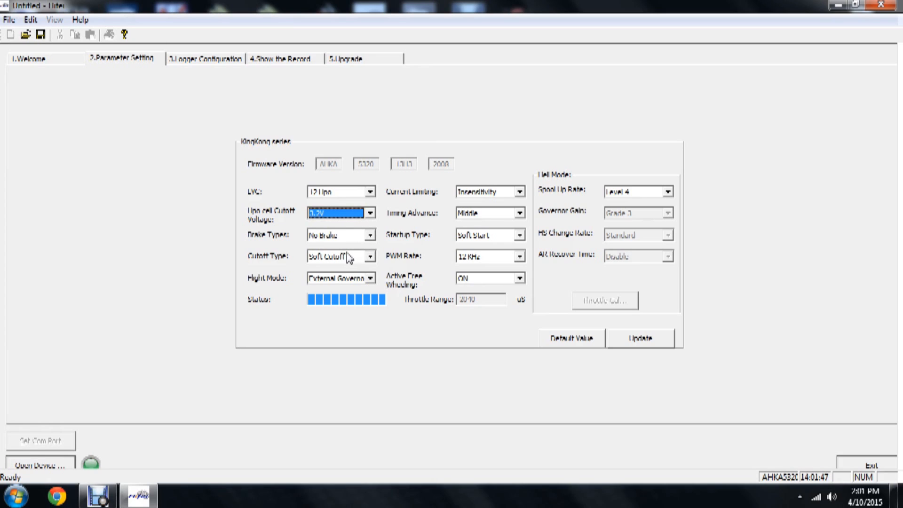
{"action": "left_click", "coordinate": [370, 236]}
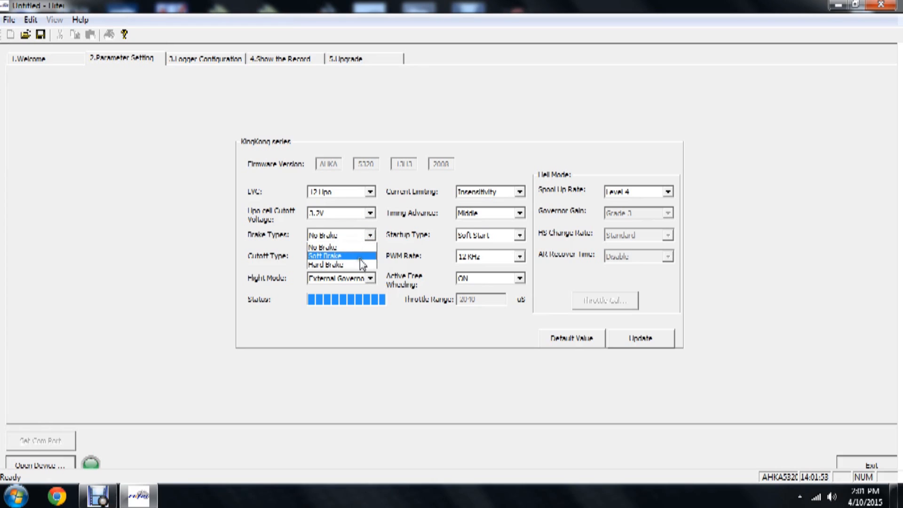
{"action": "mouse_move", "coordinate": [324, 247]}
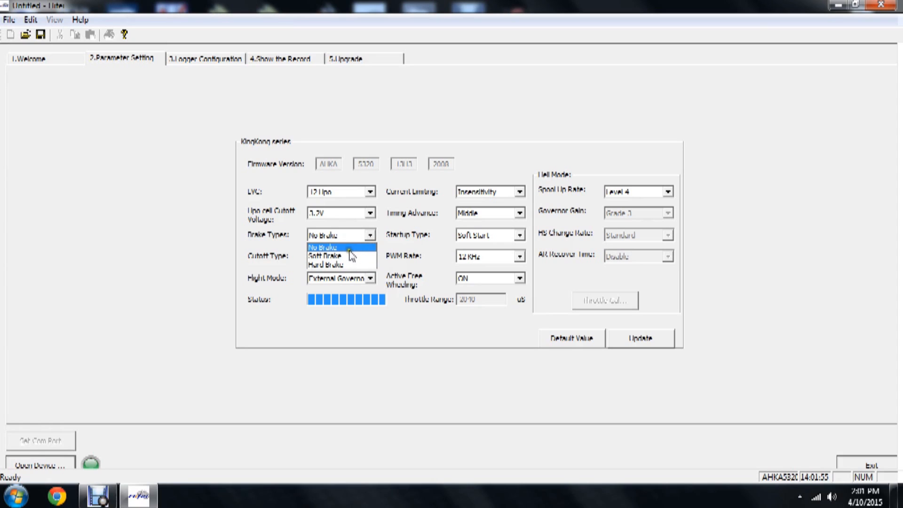
{"action": "left_click", "coordinate": [324, 247]}
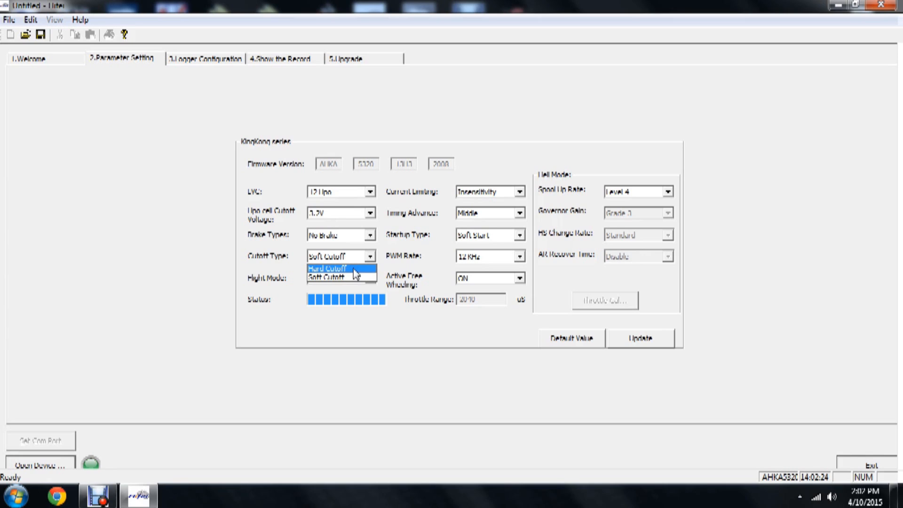
{"action": "left_click", "coordinate": [326, 276]}
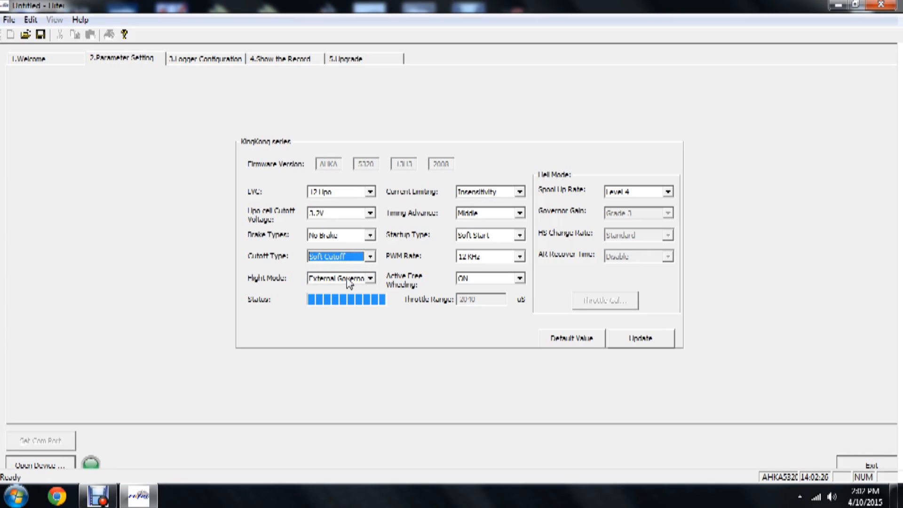
{"action": "mouse_move", "coordinate": [491, 193]}
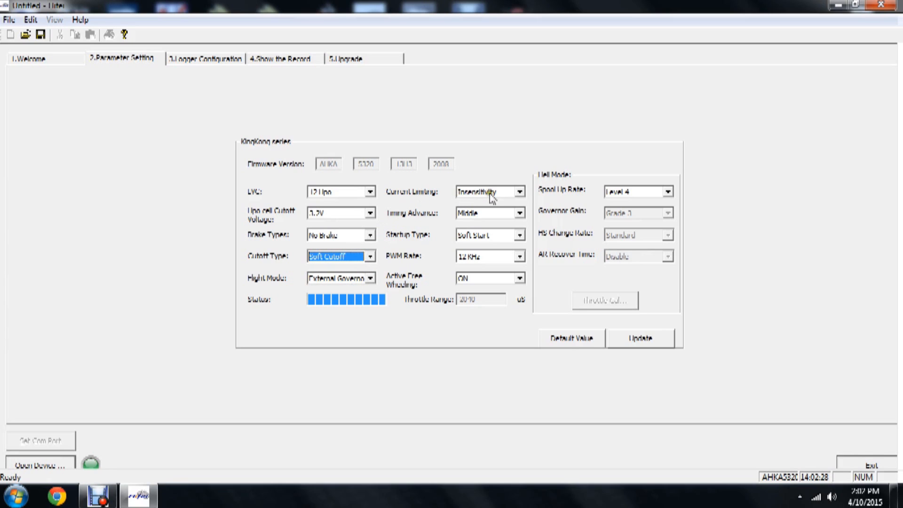
{"action": "left_click", "coordinate": [519, 191]}
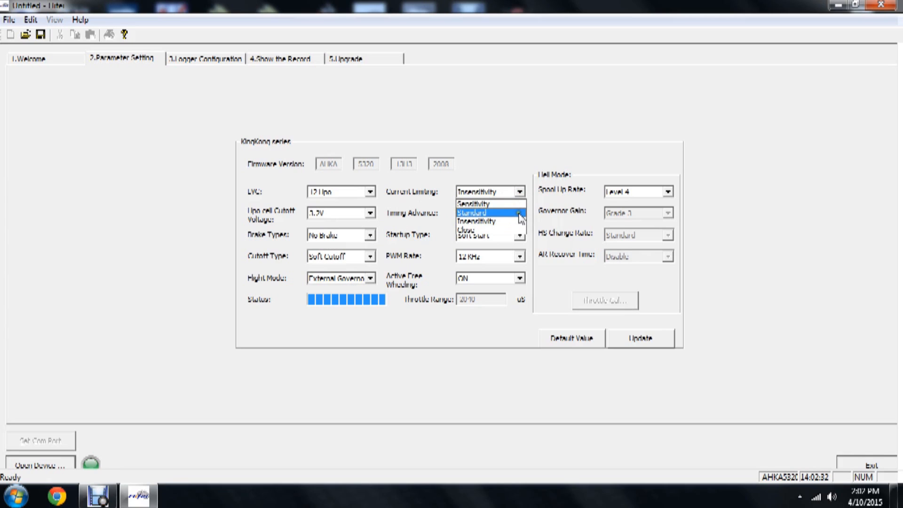
{"action": "mouse_move", "coordinate": [489, 231]}
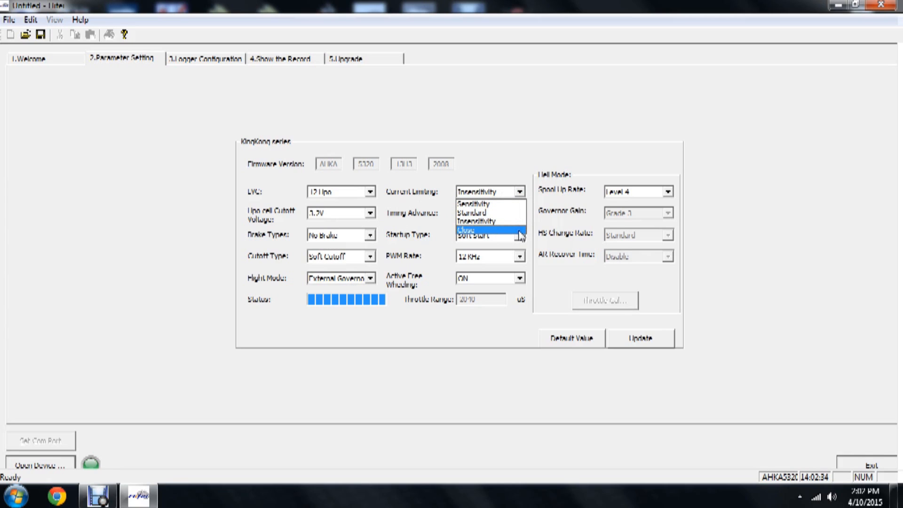
{"action": "mouse_move", "coordinate": [490, 202]}
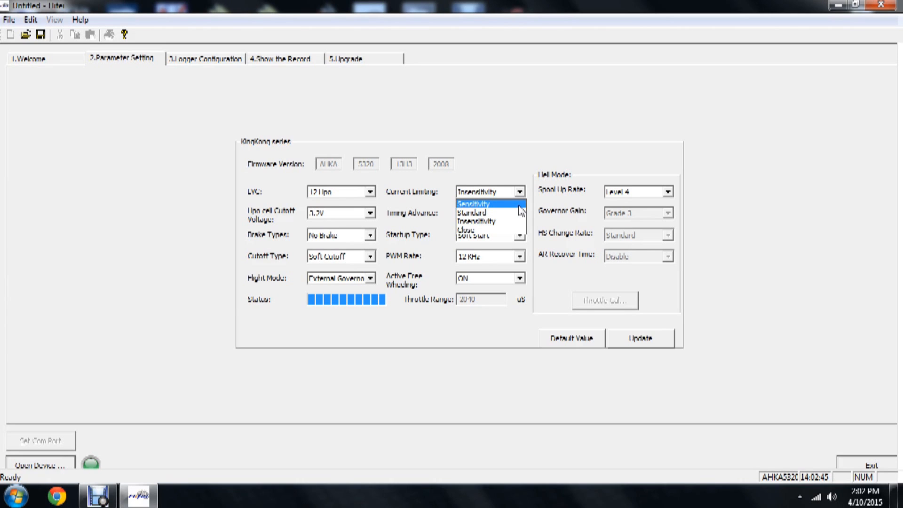
{"action": "mouse_move", "coordinate": [488, 213]}
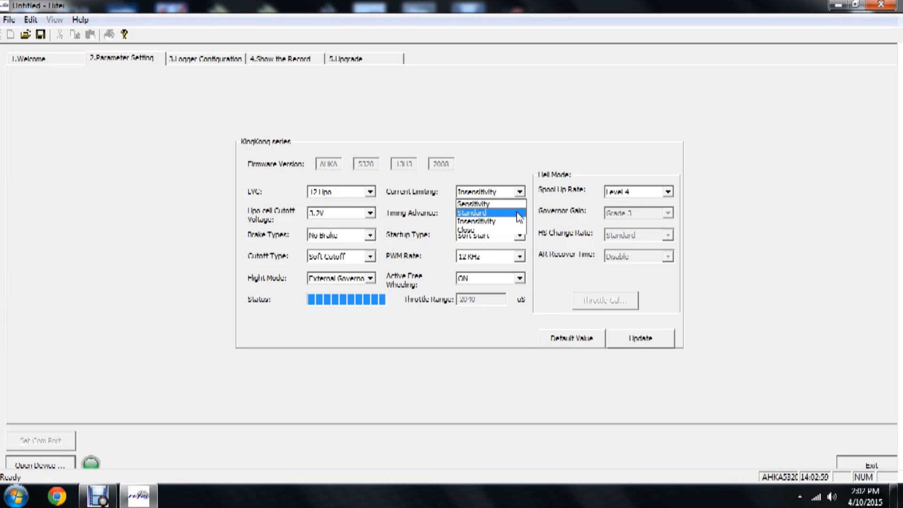
{"action": "mouse_move", "coordinate": [490, 221]}
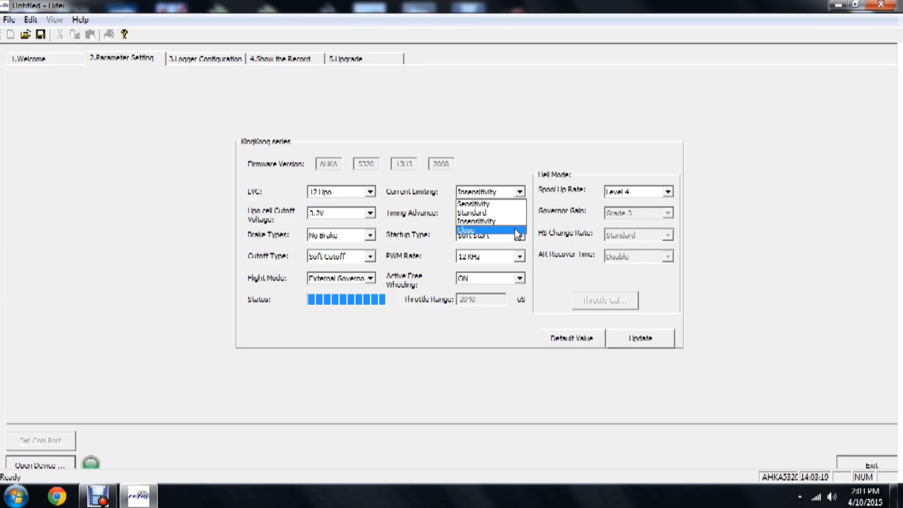
{"action": "mouse_move", "coordinate": [490, 221]}
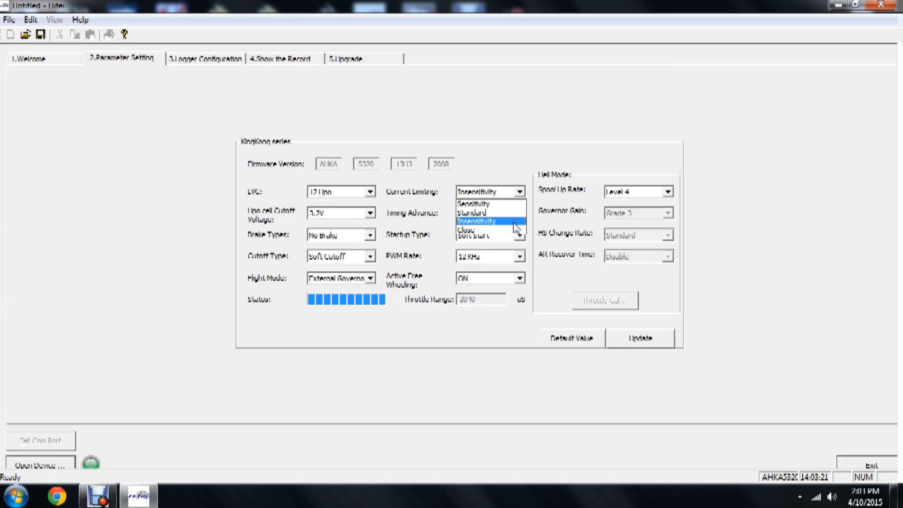
{"action": "left_click", "coordinate": [487, 221]}
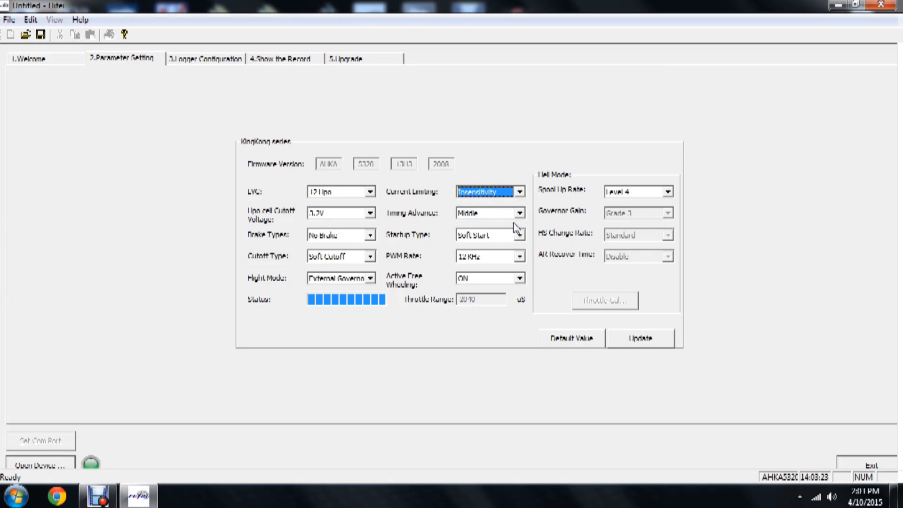
{"action": "mouse_move", "coordinate": [498, 201]}
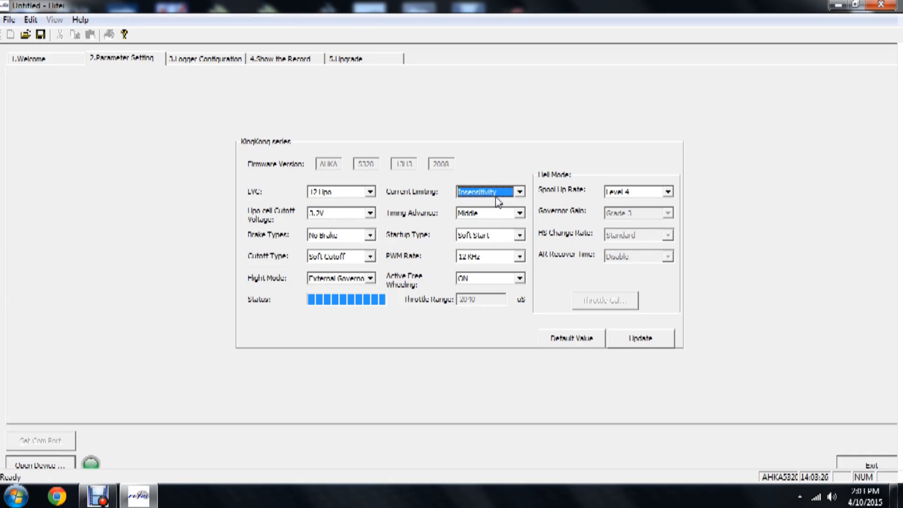
{"action": "left_click", "coordinate": [518, 213]}
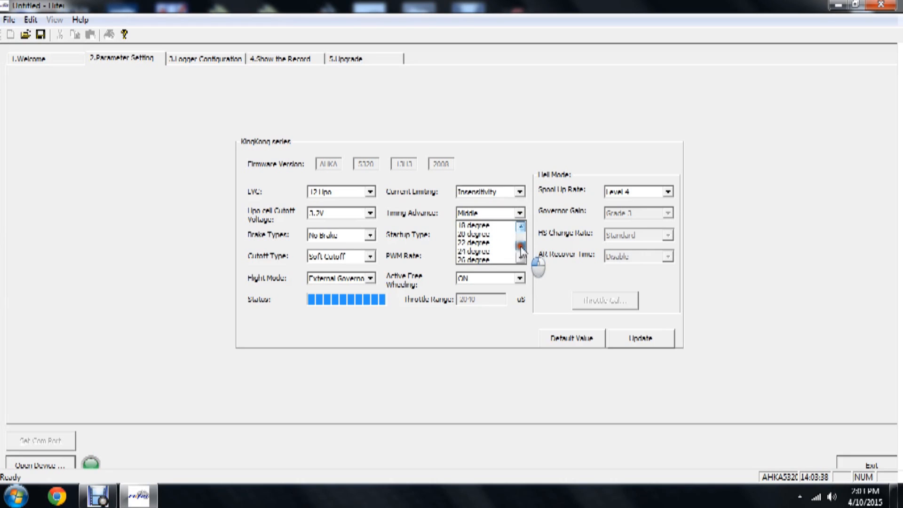
{"action": "left_click", "coordinate": [519, 248]}
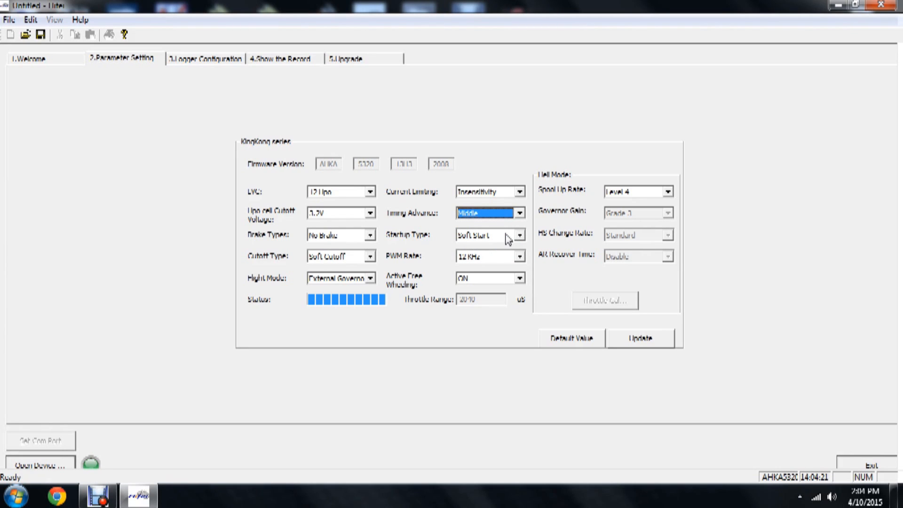
{"action": "left_click", "coordinate": [519, 236]}
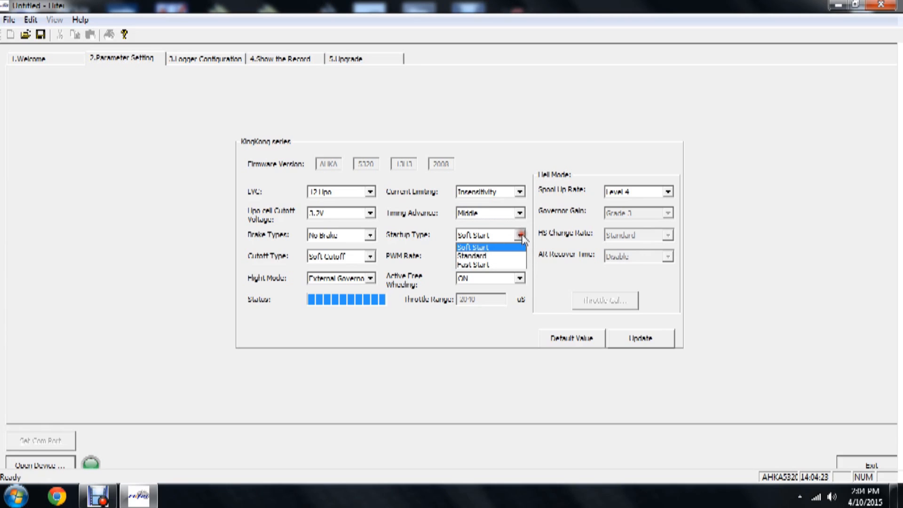
{"action": "mouse_move", "coordinate": [490, 256]}
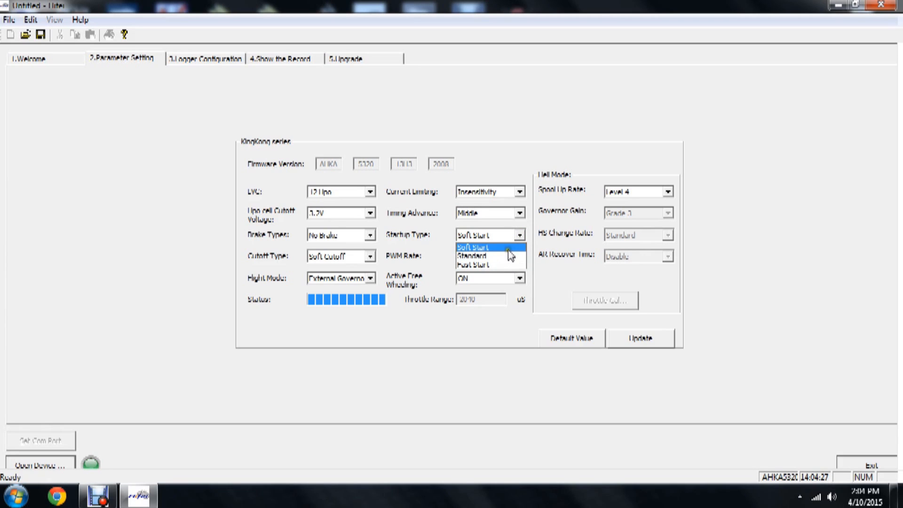
{"action": "left_click", "coordinate": [472, 247]}
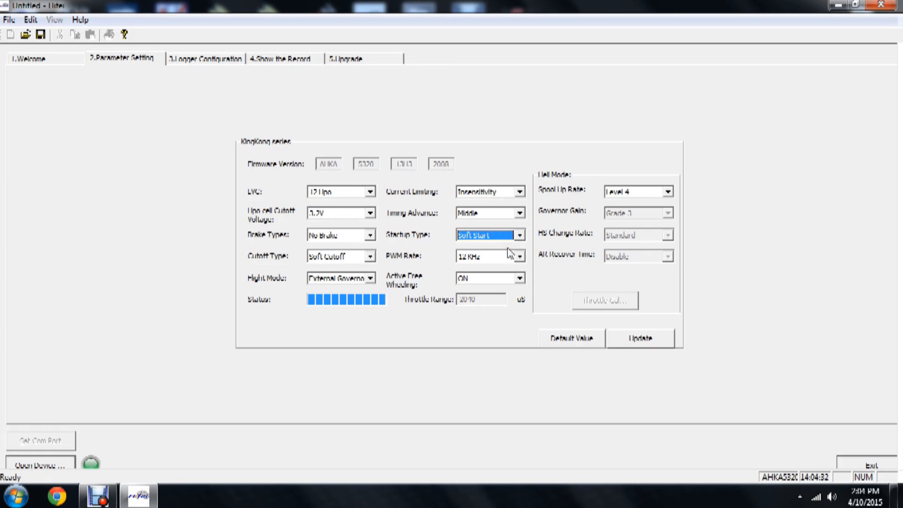
{"action": "left_click", "coordinate": [519, 256]}
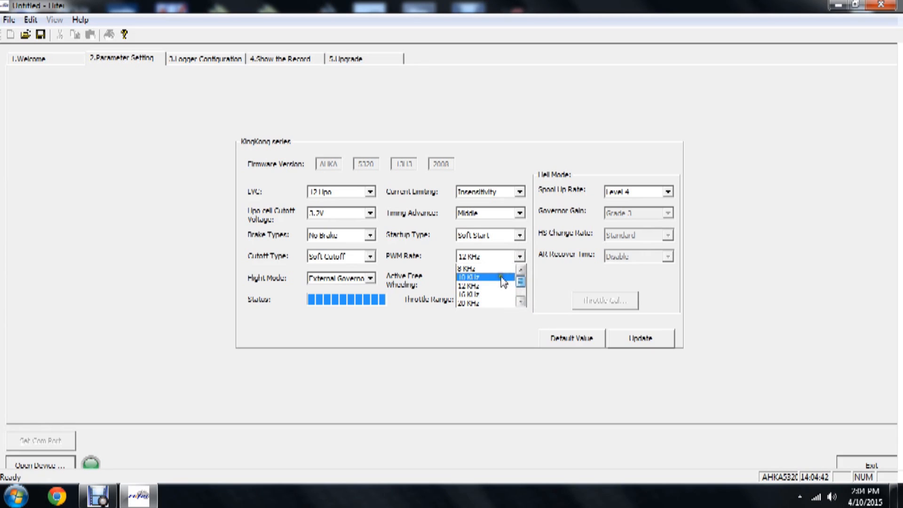
{"action": "mouse_move", "coordinate": [497, 270]}
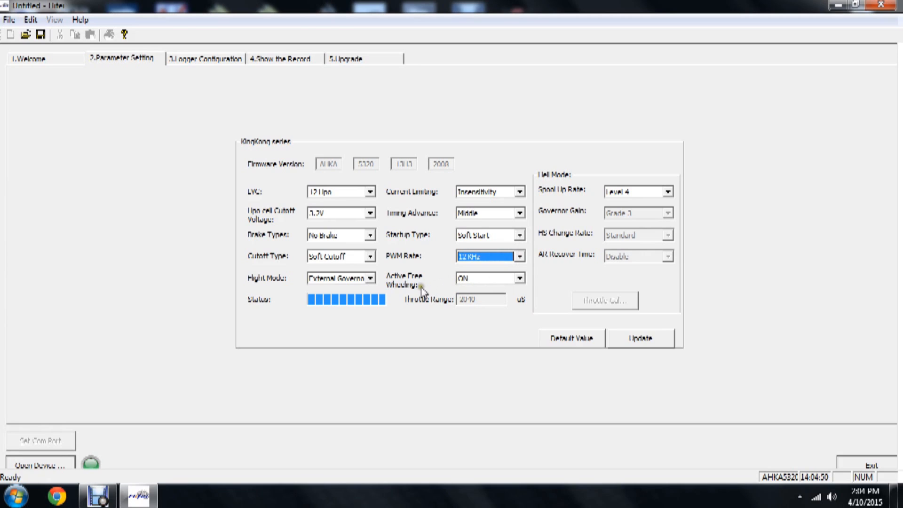
{"action": "left_click", "coordinate": [518, 278]}
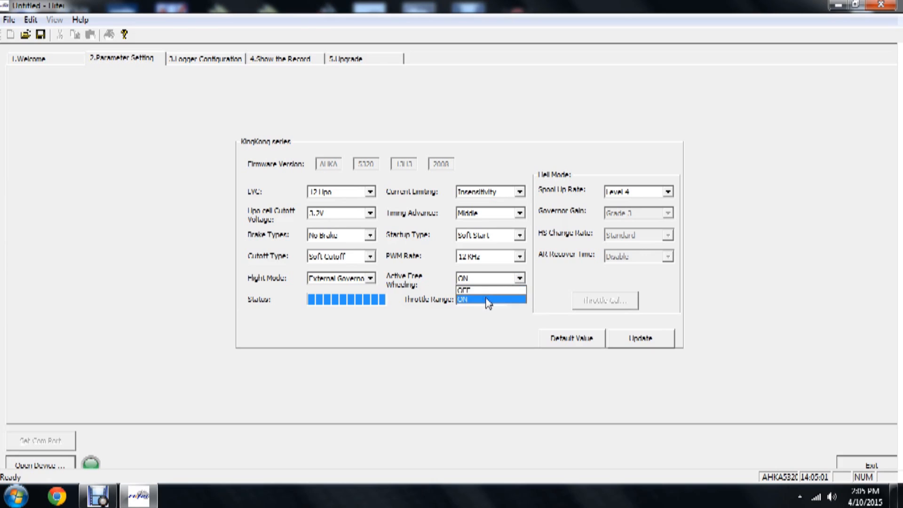
Leave Active Free Wheeling ON and set Flight Mode to Governor.
{"action": "left_click", "coordinate": [488, 300]}
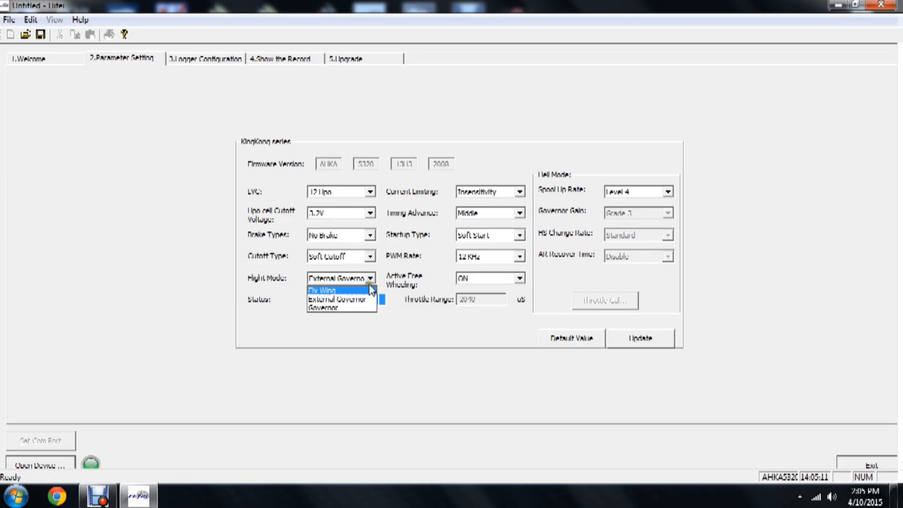
{"action": "mouse_move", "coordinate": [339, 299]}
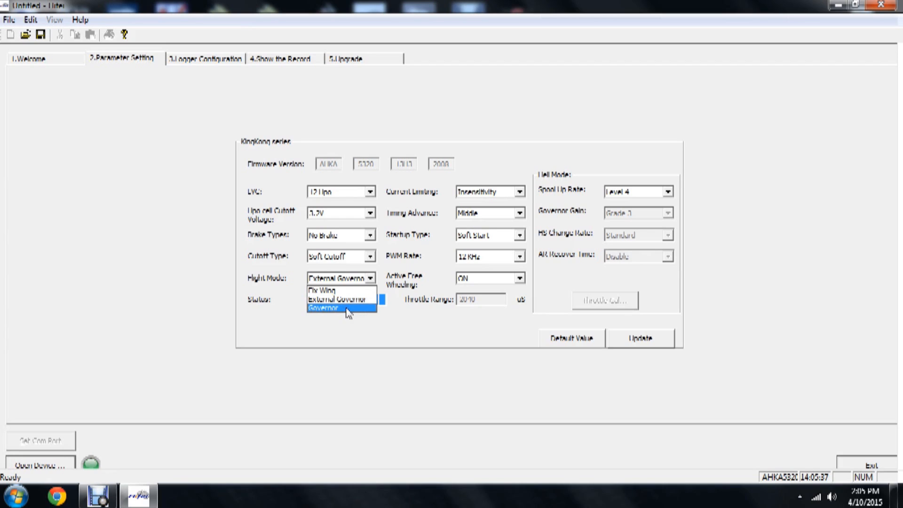
{"action": "left_click", "coordinate": [327, 308]}
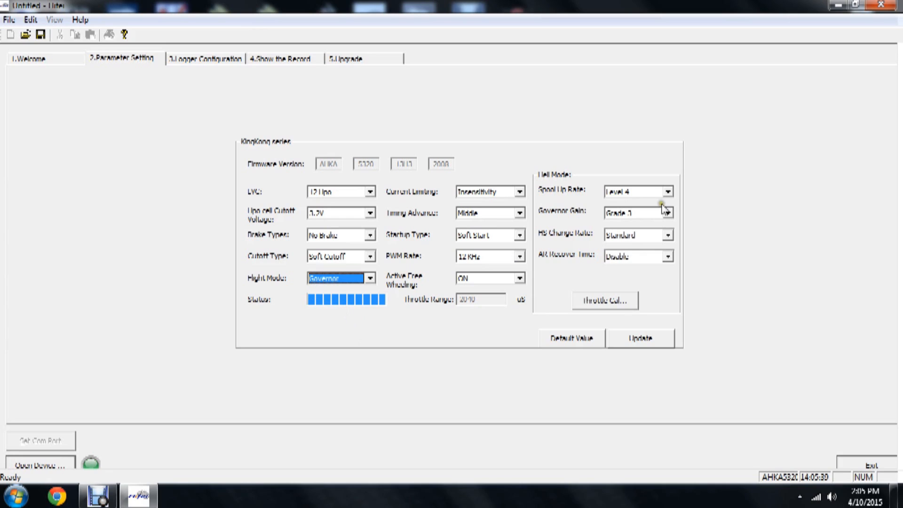
{"action": "mouse_move", "coordinate": [655, 255]}
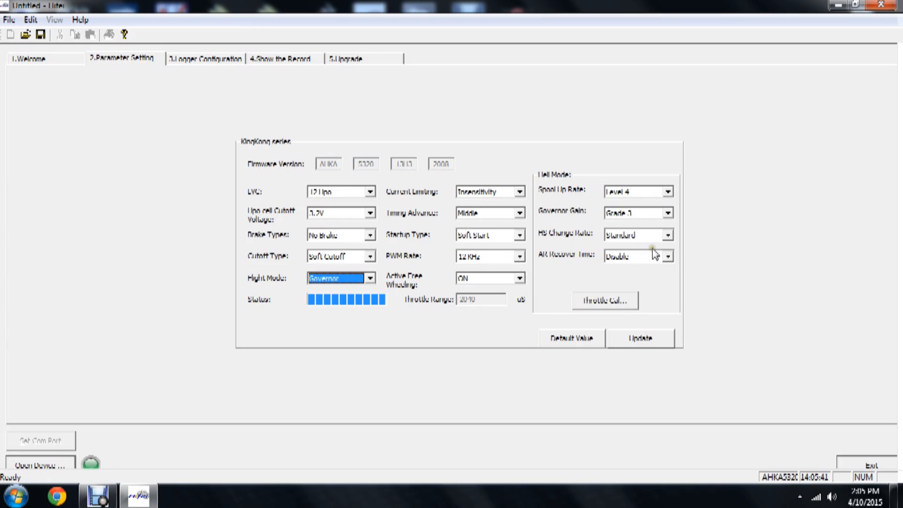
{"action": "mouse_move", "coordinate": [642, 194]}
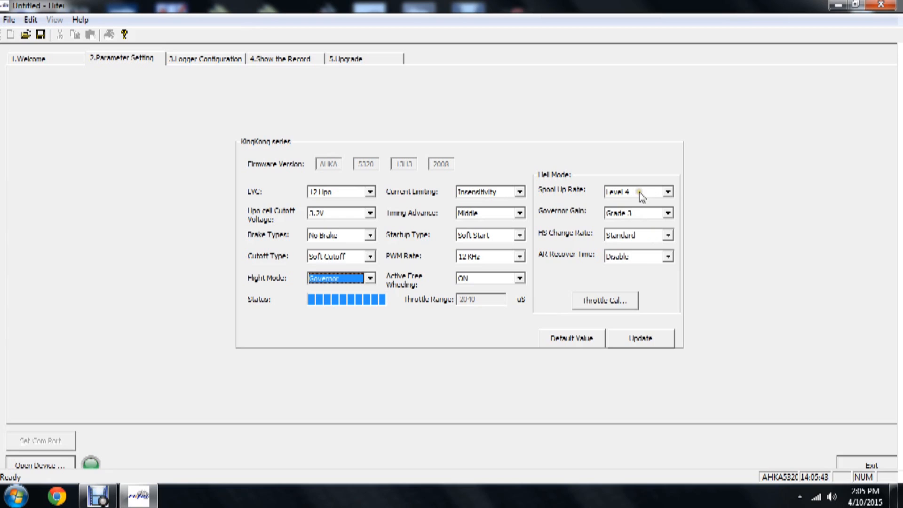
Review spool-up rates, set HS Change Rate to Standard, keep AR Recover Time at Disable.
{"action": "left_click", "coordinate": [667, 191]}
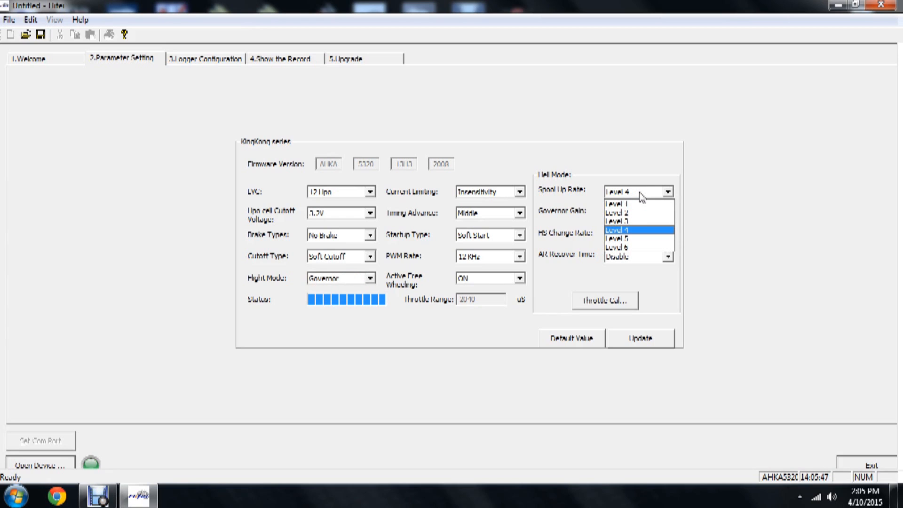
{"action": "mouse_move", "coordinate": [633, 248]}
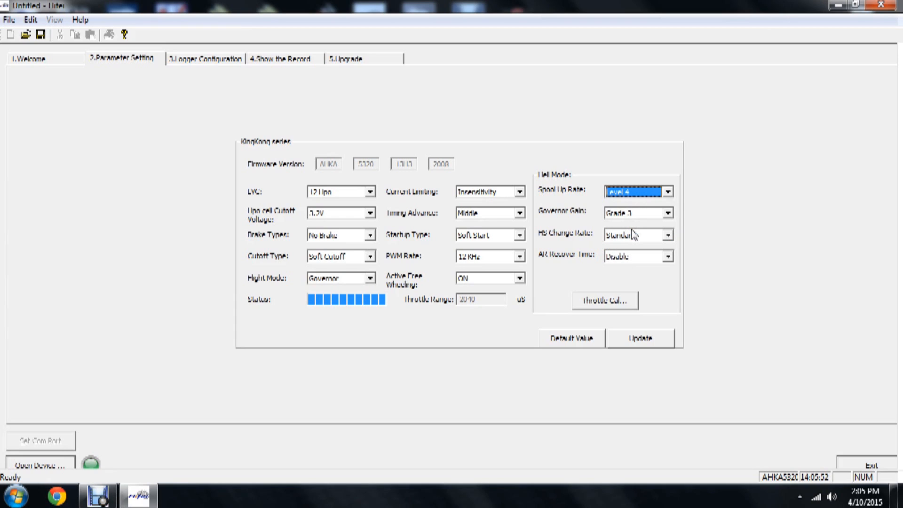
{"action": "left_click", "coordinate": [668, 213]}
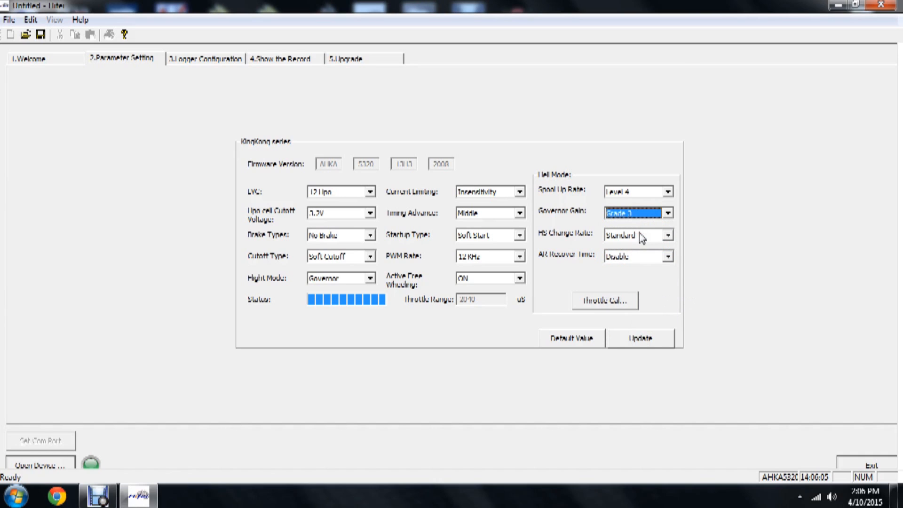
{"action": "left_click", "coordinate": [667, 235]}
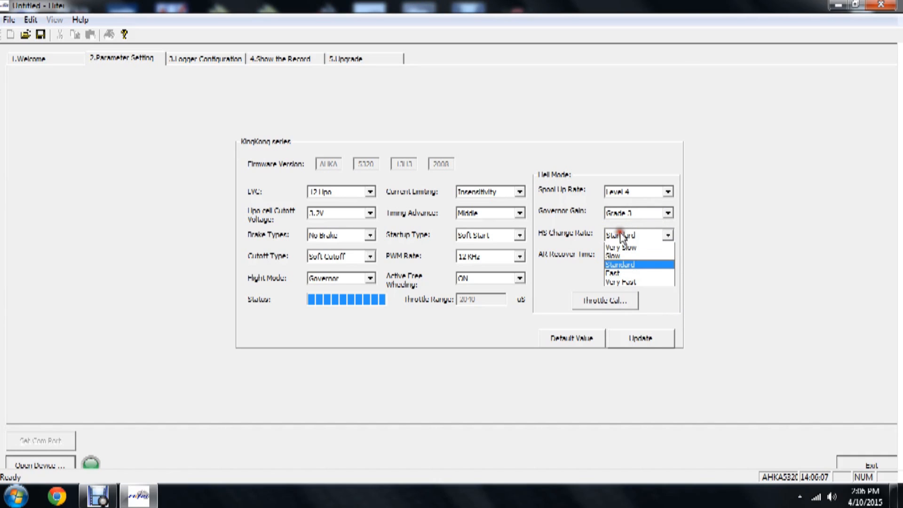
{"action": "mouse_move", "coordinate": [619, 247]}
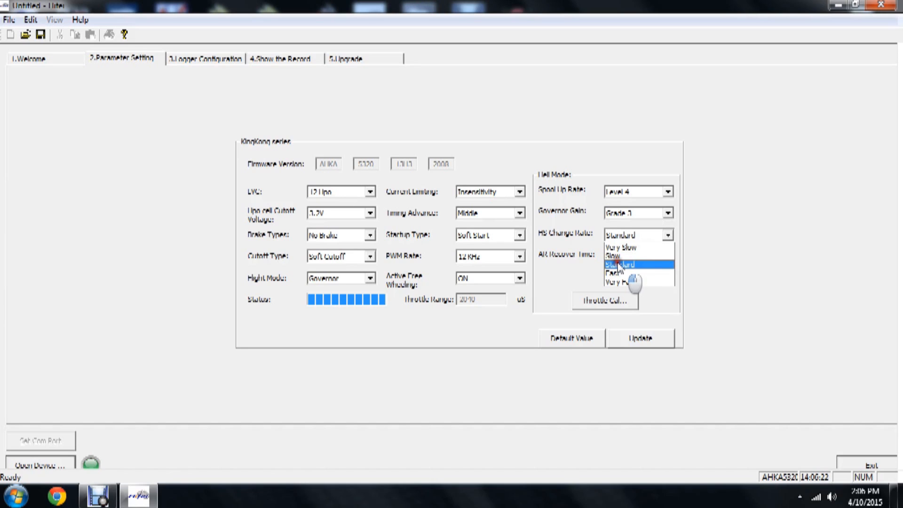
{"action": "left_click", "coordinate": [619, 265]}
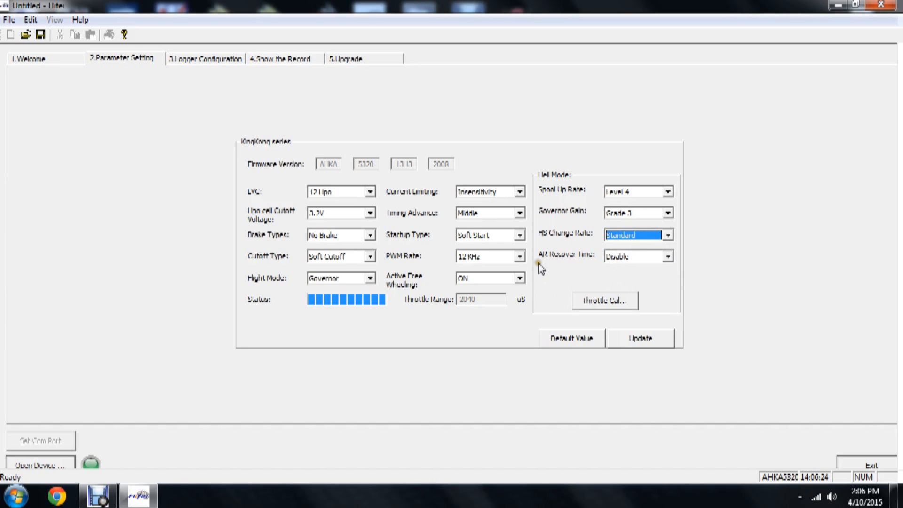
{"action": "mouse_move", "coordinate": [540, 267]}
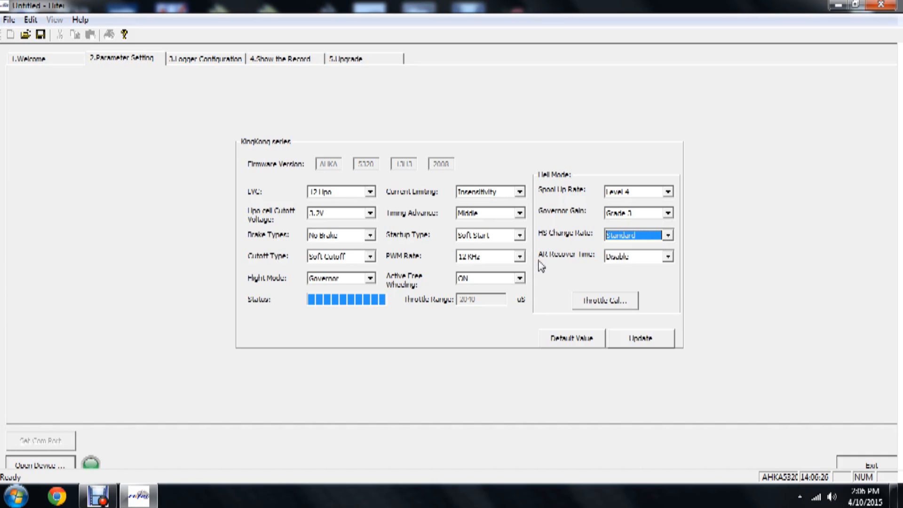
{"action": "mouse_move", "coordinate": [587, 271]}
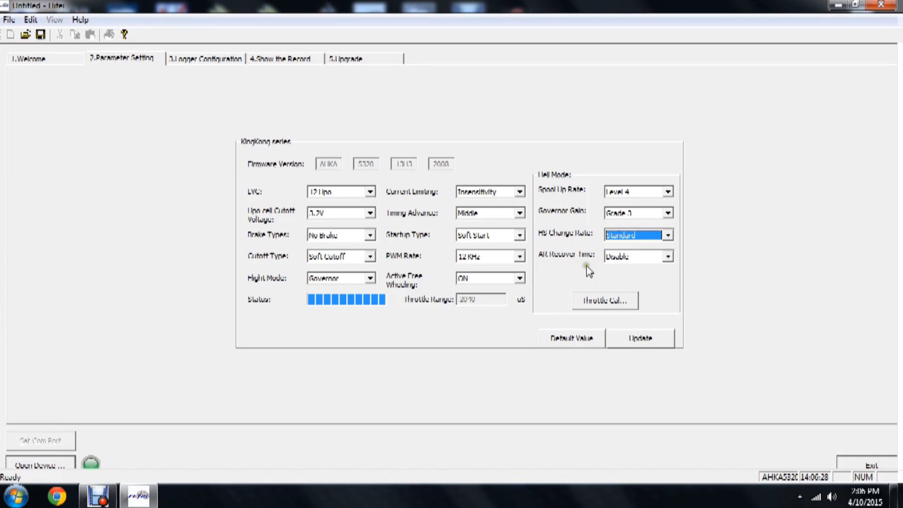
{"action": "mouse_move", "coordinate": [668, 260]}
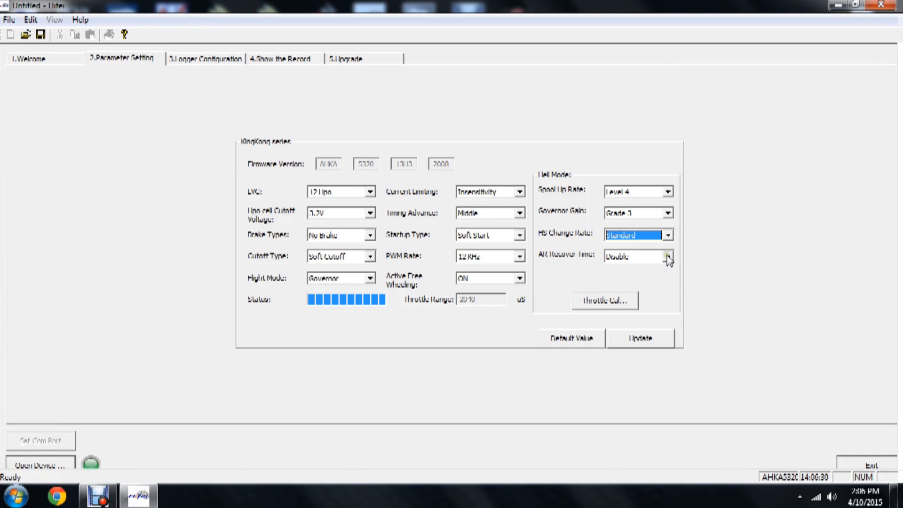
{"action": "left_click", "coordinate": [667, 256]}
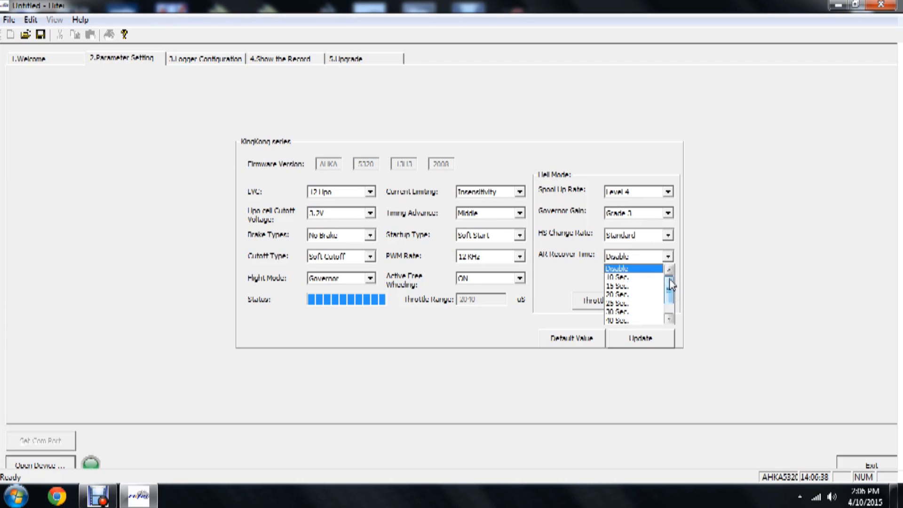
{"action": "left_click", "coordinate": [616, 268]}
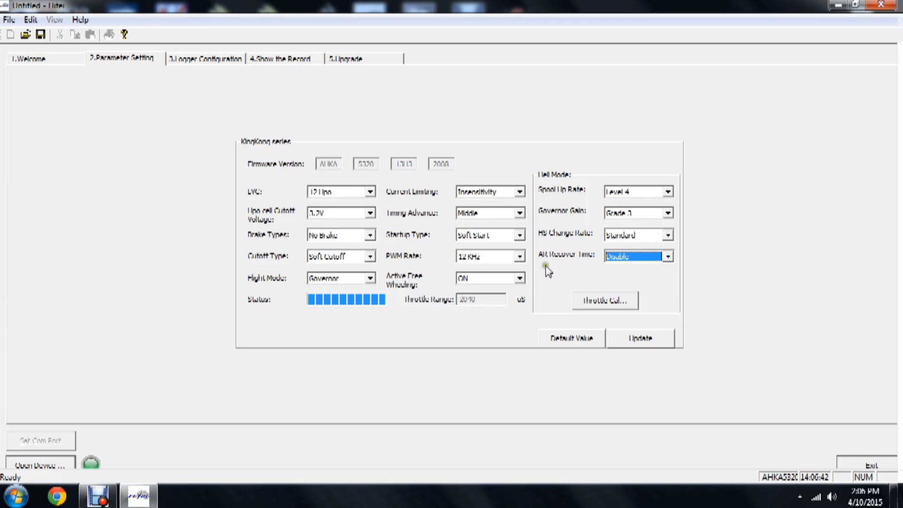
{"action": "mouse_move", "coordinate": [650, 290]}
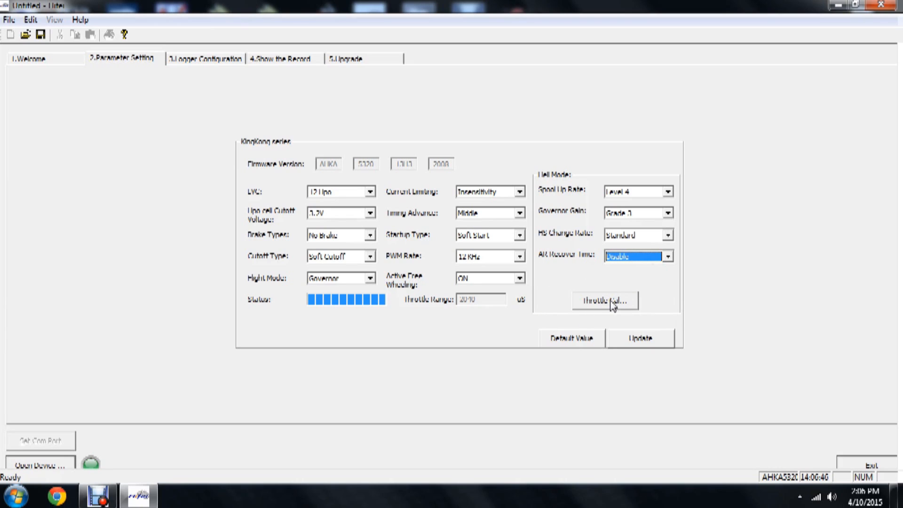
Enter 1000 RPM head speed, 11/121 gearing, 495 KV and pole count in Throttle Calculator.
{"action": "left_click", "coordinate": [604, 300]}
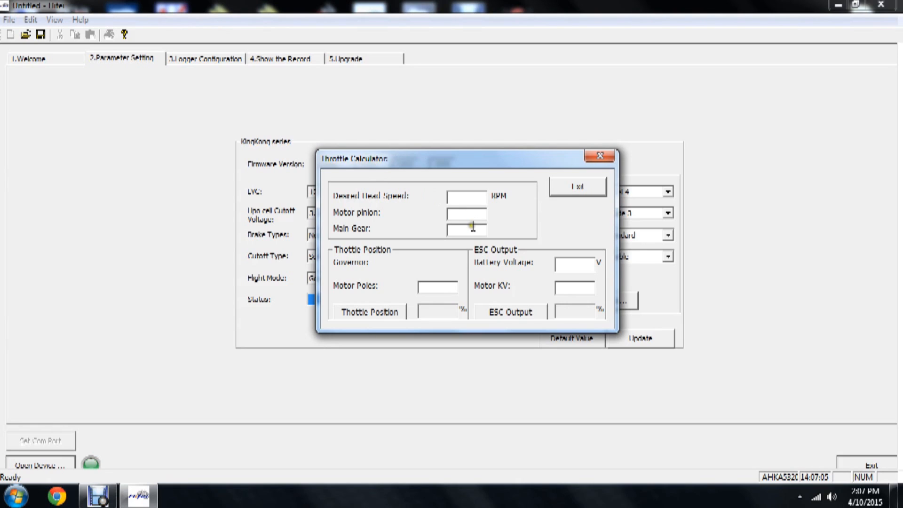
{"action": "type", "text": "121"}
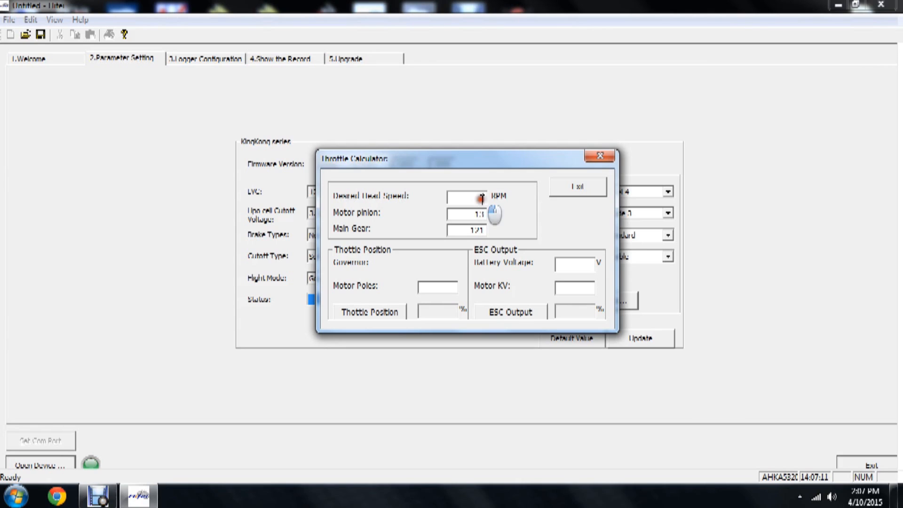
{"action": "type", "text": "1000"}
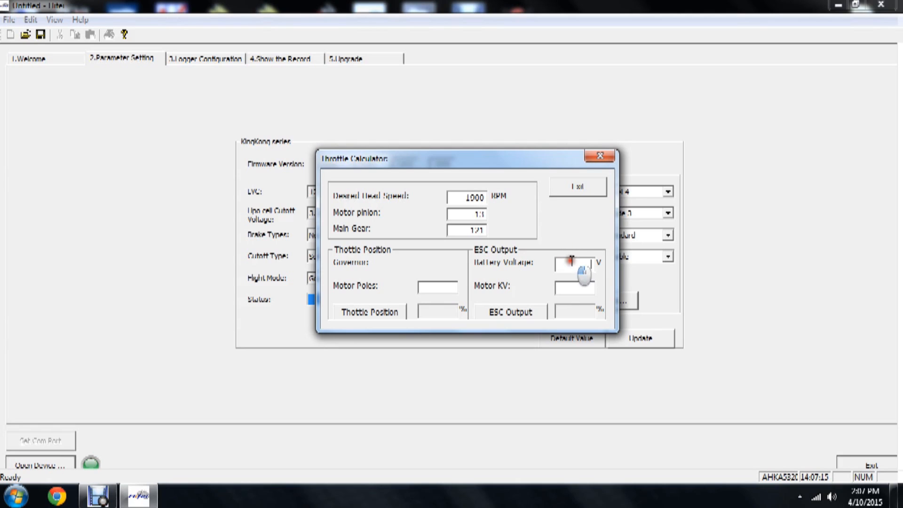
{"action": "type", "text": "11"}
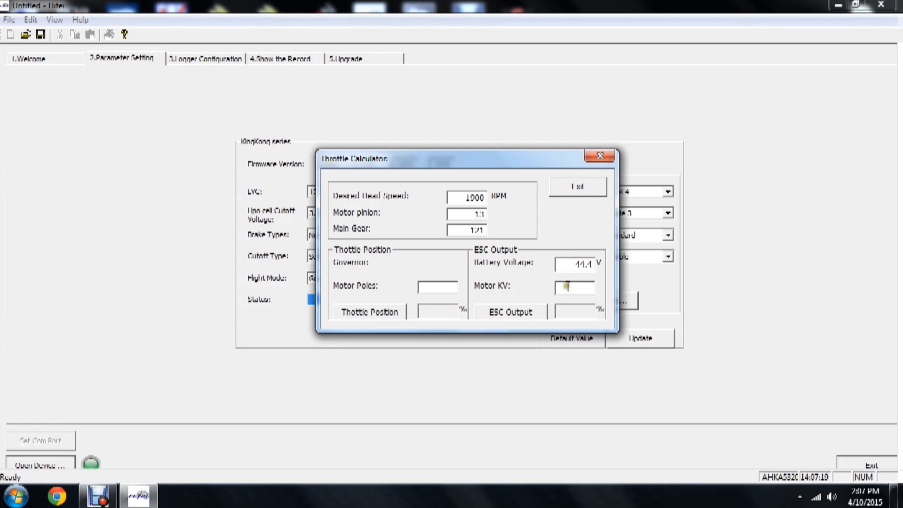
{"action": "type", "text": "495"}
{"action": "left_click", "coordinate": [437, 287]}
{"action": "type", "text": "8"}
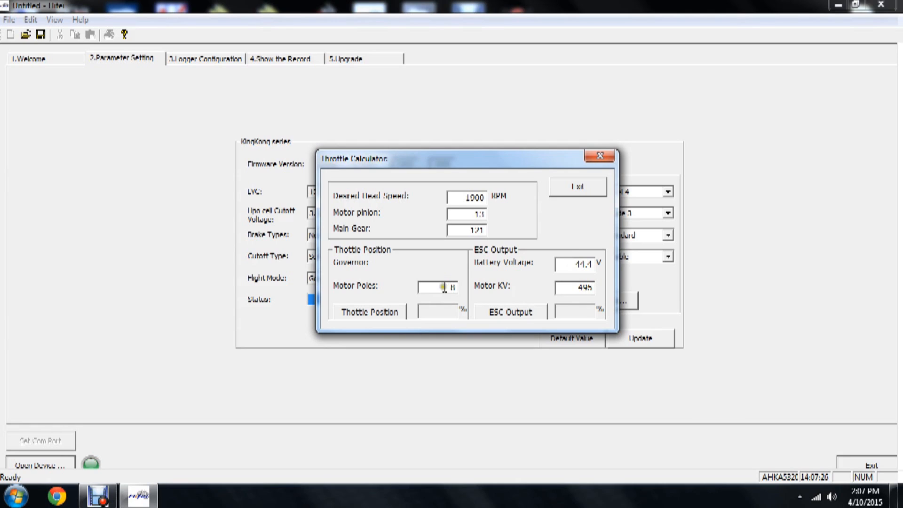
{"action": "left_click", "coordinate": [368, 311]}
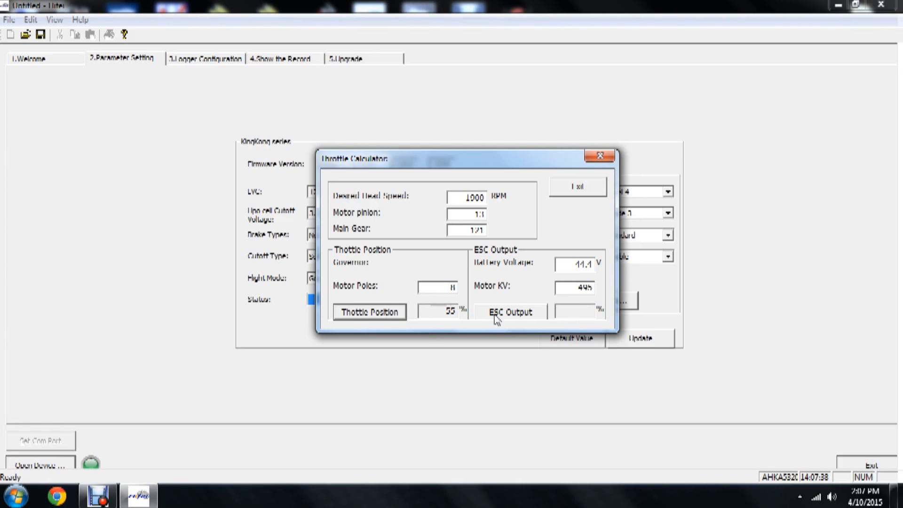
Calculate the 81% ESC output, then exit the Throttle Calculator.
{"action": "left_click", "coordinate": [509, 312]}
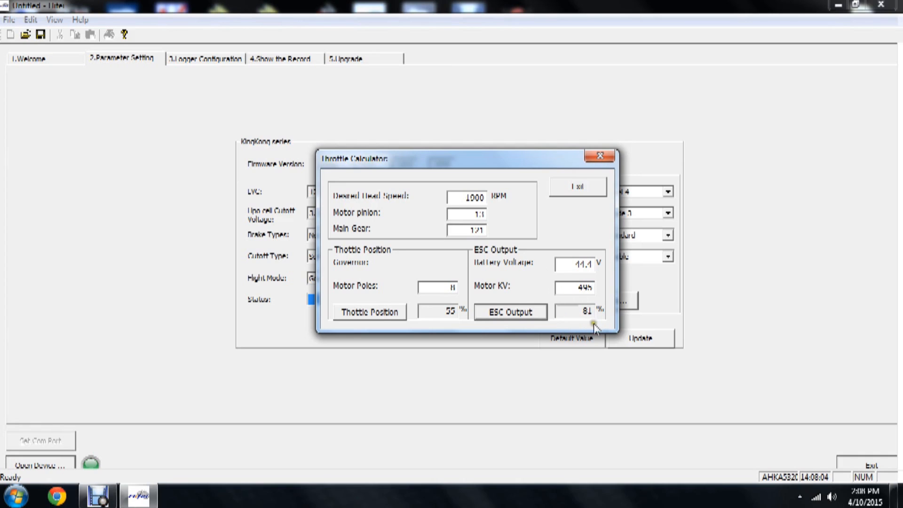
{"action": "mouse_move", "coordinate": [588, 326]}
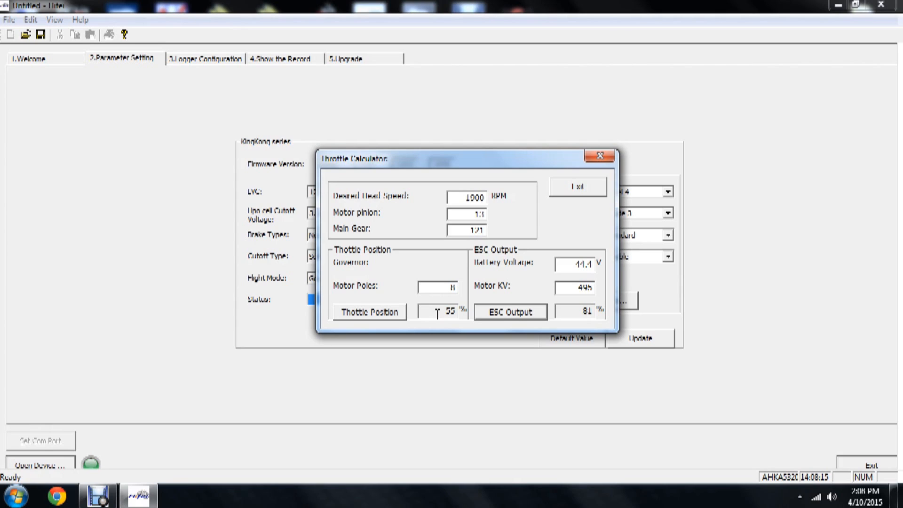
{"action": "mouse_move", "coordinate": [438, 239]}
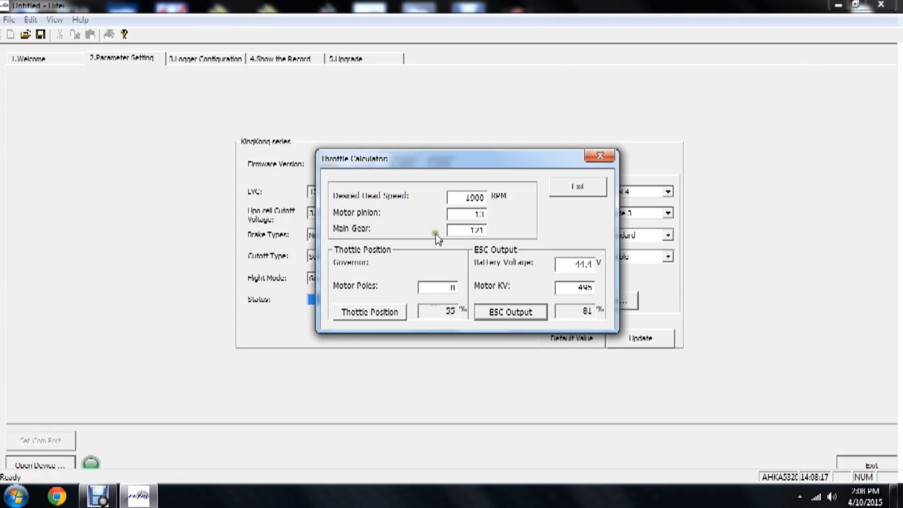
{"action": "left_click", "coordinate": [464, 198]}
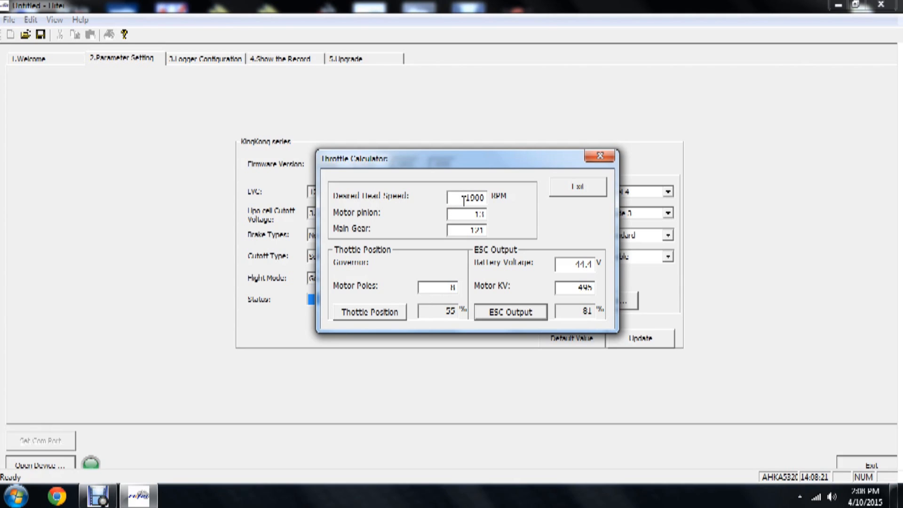
{"action": "mouse_move", "coordinate": [470, 174]}
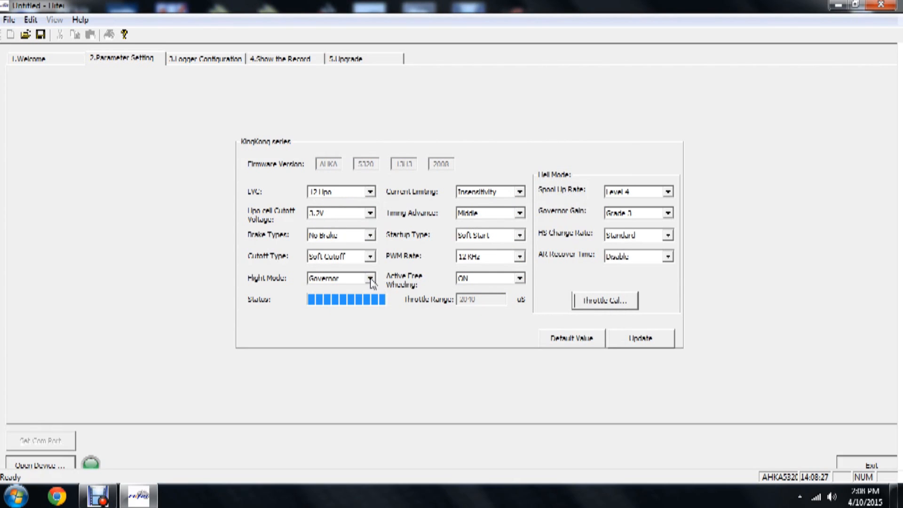
Select External Governor, run Update, confirm the write, and dismiss the completion message.
{"action": "left_click", "coordinate": [370, 278]}
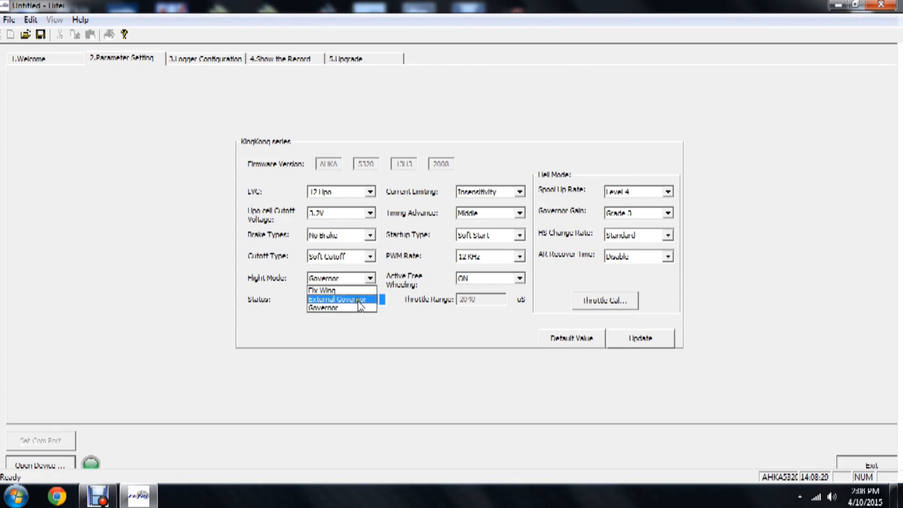
{"action": "left_click", "coordinate": [337, 299]}
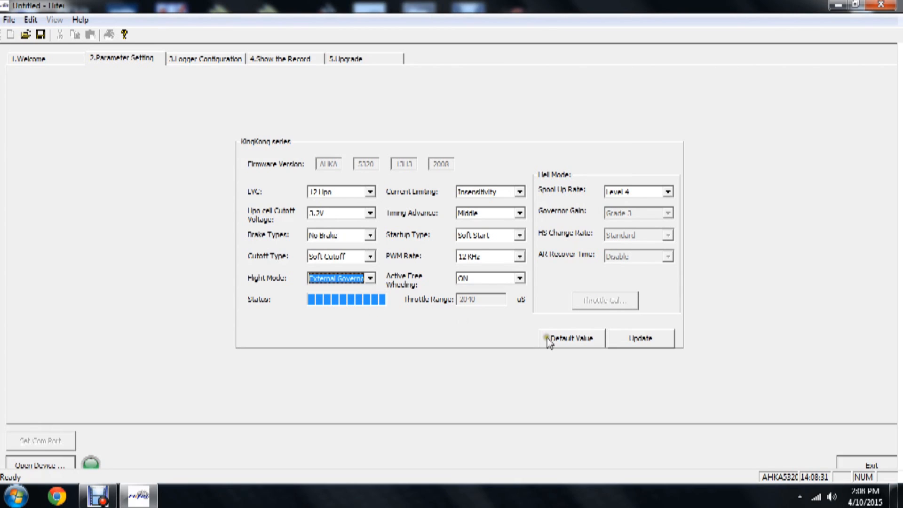
{"action": "left_click", "coordinate": [639, 339]}
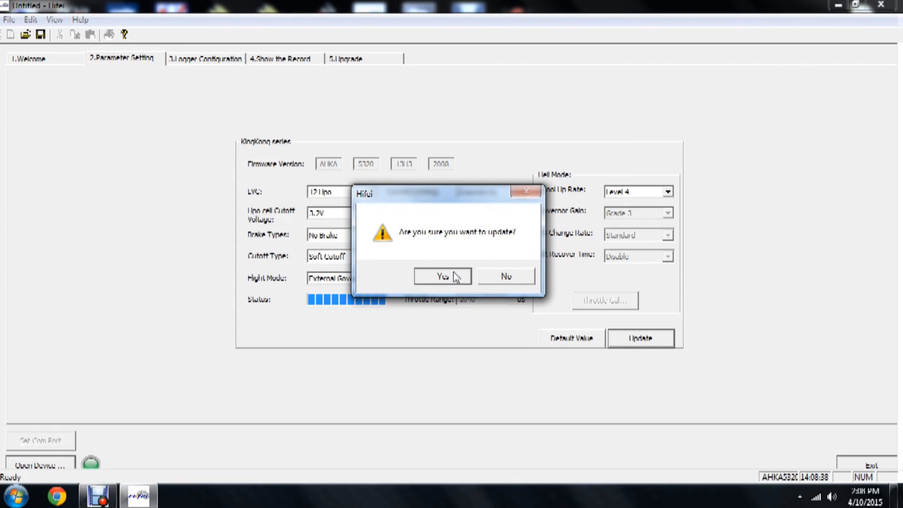
{"action": "left_click", "coordinate": [441, 276]}
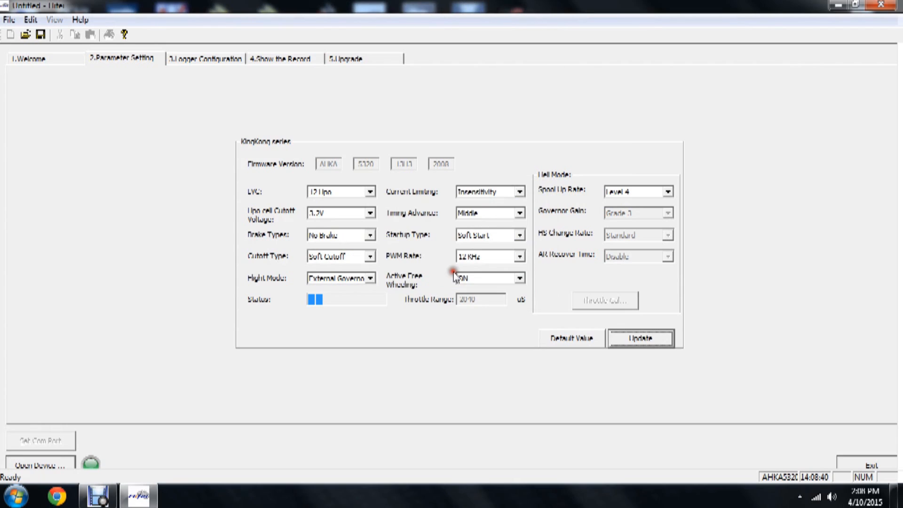
{"action": "left_click", "coordinate": [640, 338]}
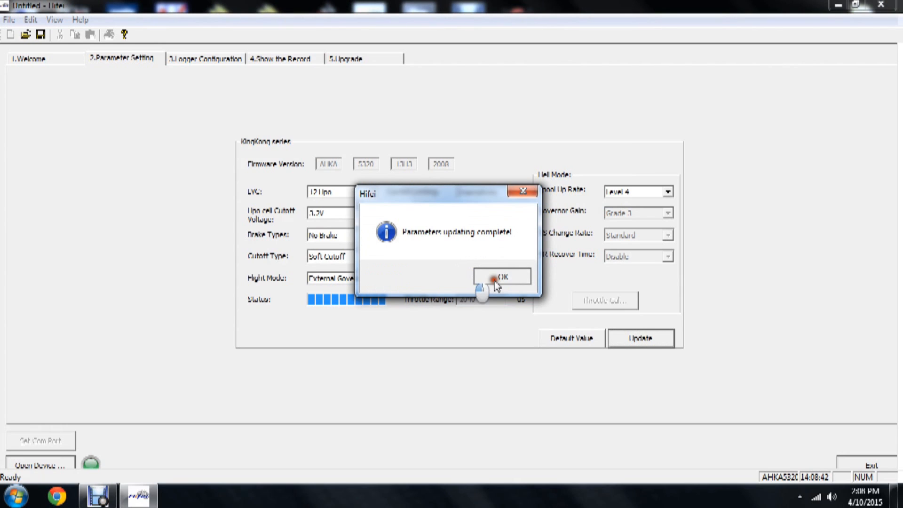
{"action": "left_click", "coordinate": [502, 276]}
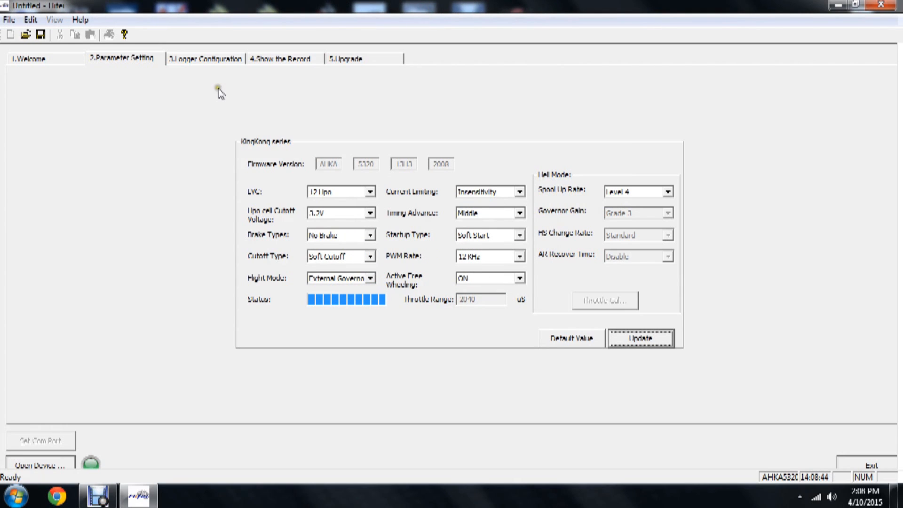
On Logger Configuration, return Cycle Record to reverse after trying not reverse; keep 5 ps sampling.
{"action": "left_click", "coordinate": [205, 59]}
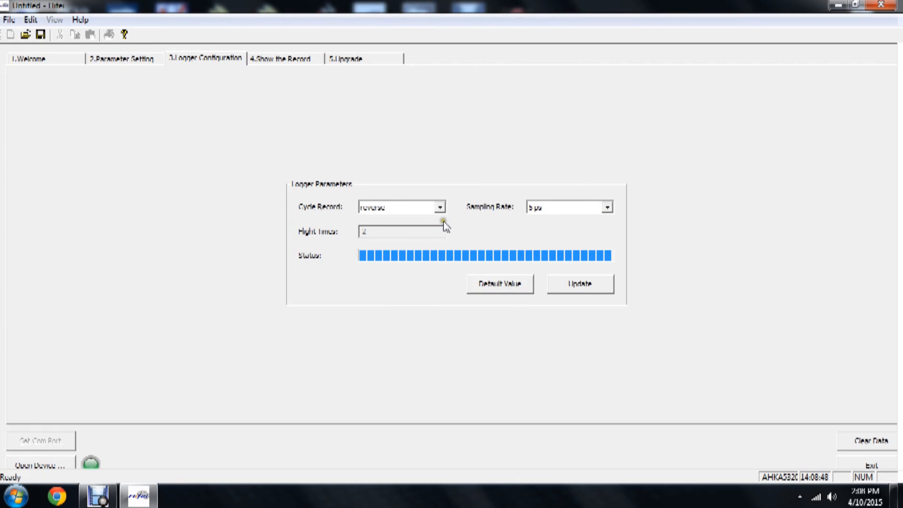
{"action": "mouse_move", "coordinate": [445, 221]}
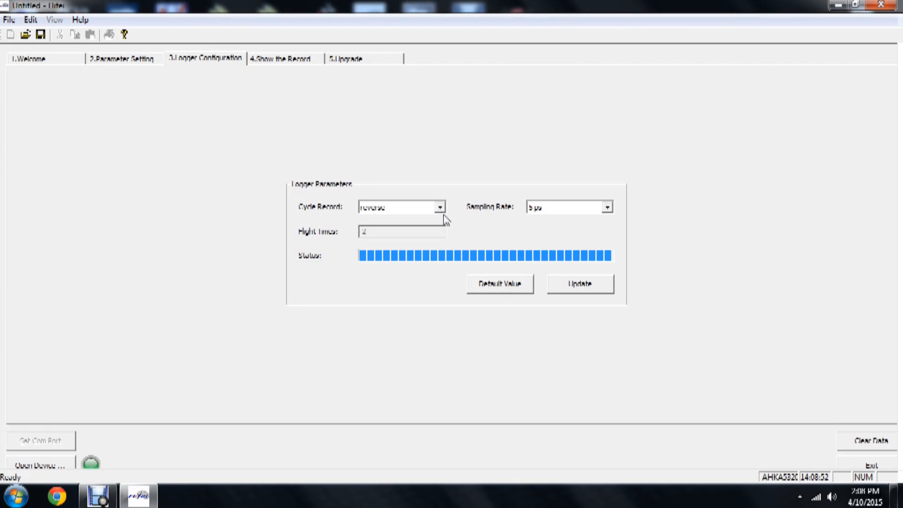
{"action": "left_click", "coordinate": [439, 207]}
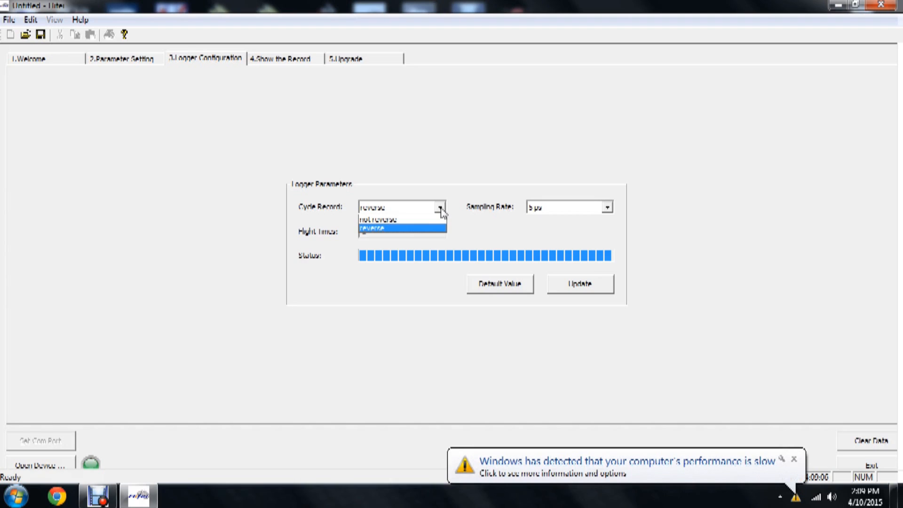
{"action": "left_click", "coordinate": [375, 228]}
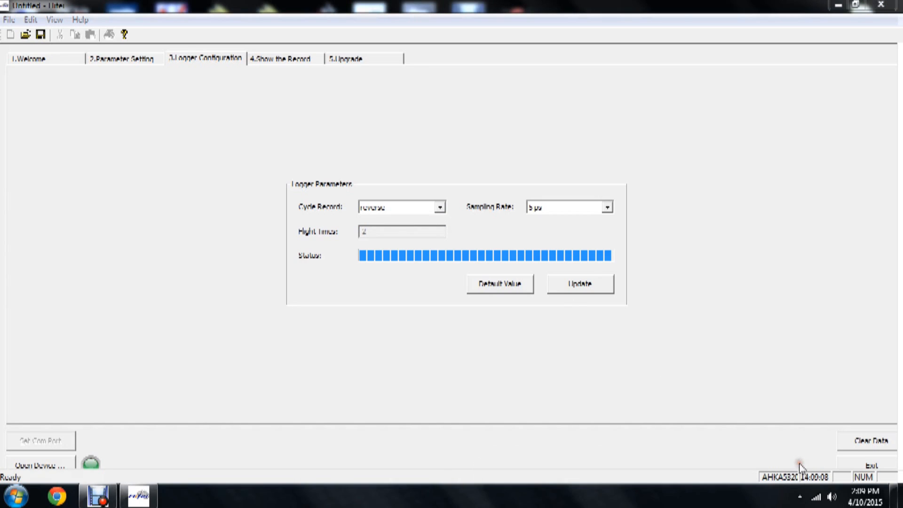
{"action": "left_click", "coordinate": [440, 207]}
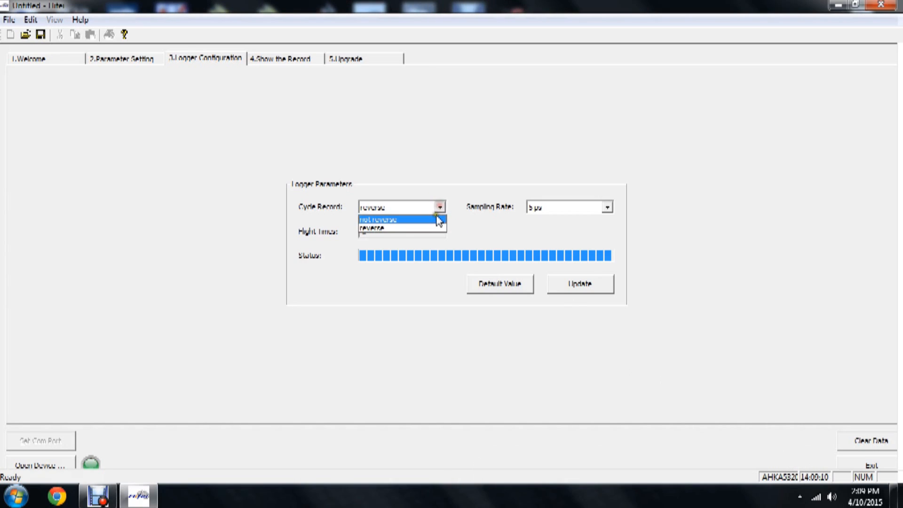
{"action": "left_click", "coordinate": [380, 219]}
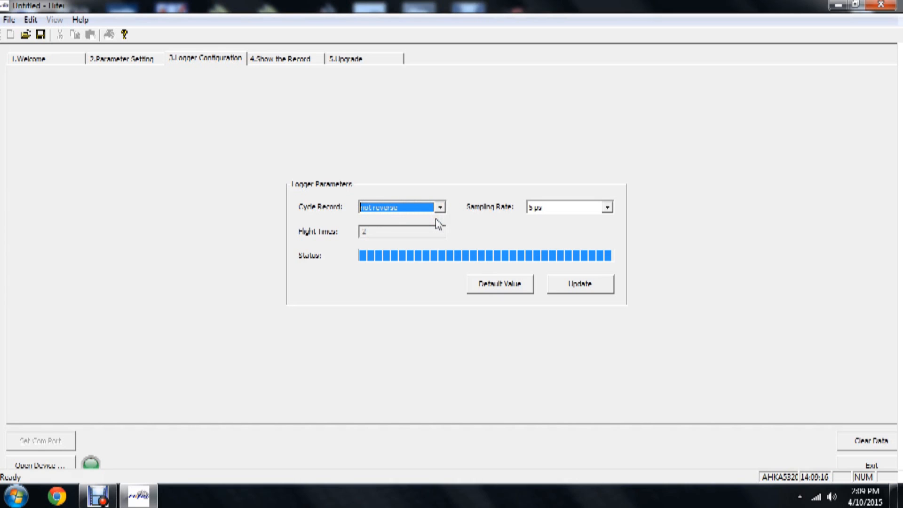
{"action": "left_click", "coordinate": [439, 207]}
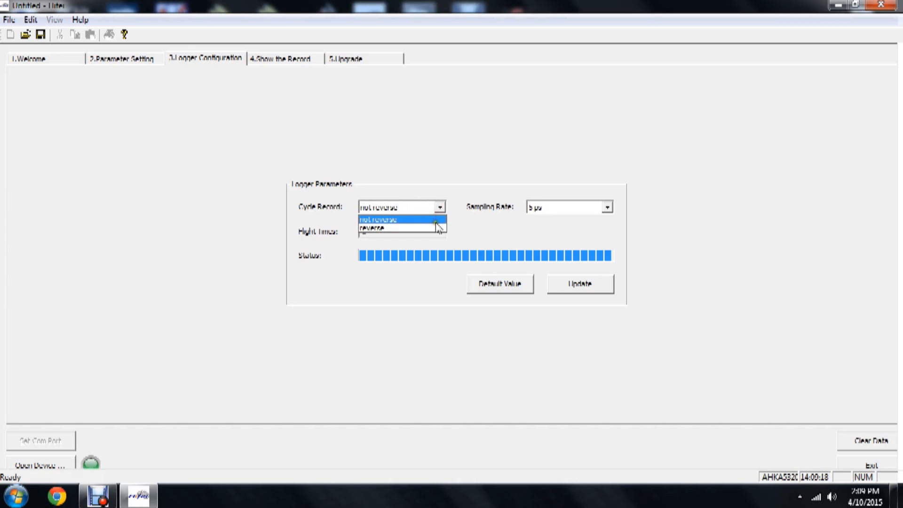
{"action": "left_click", "coordinate": [373, 228]}
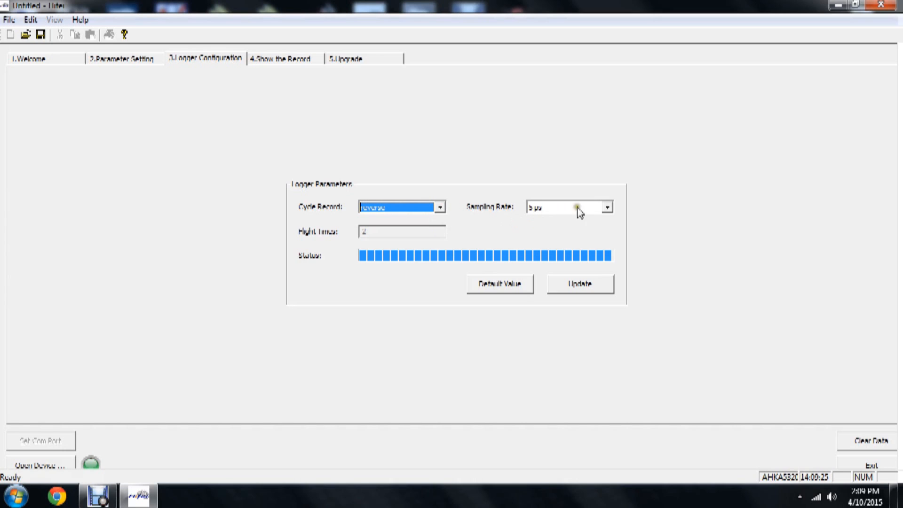
{"action": "left_click", "coordinate": [607, 206]}
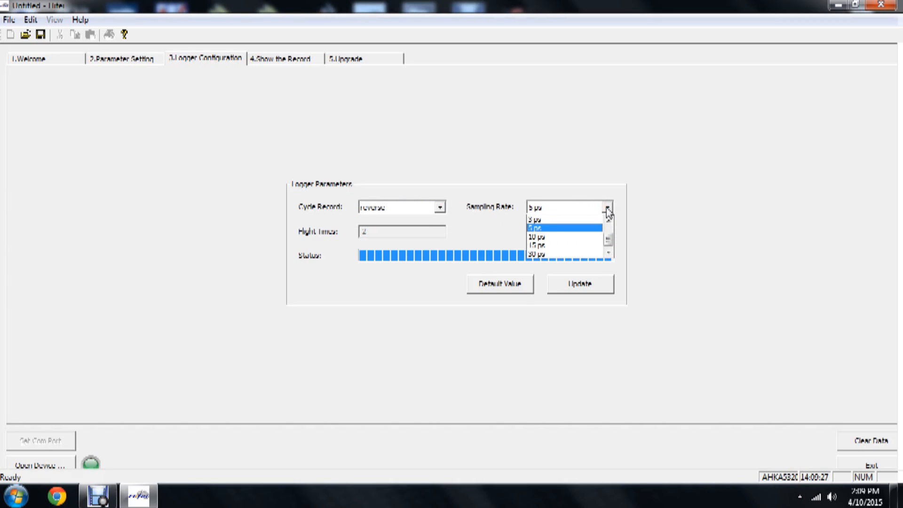
{"action": "mouse_move", "coordinate": [610, 239]}
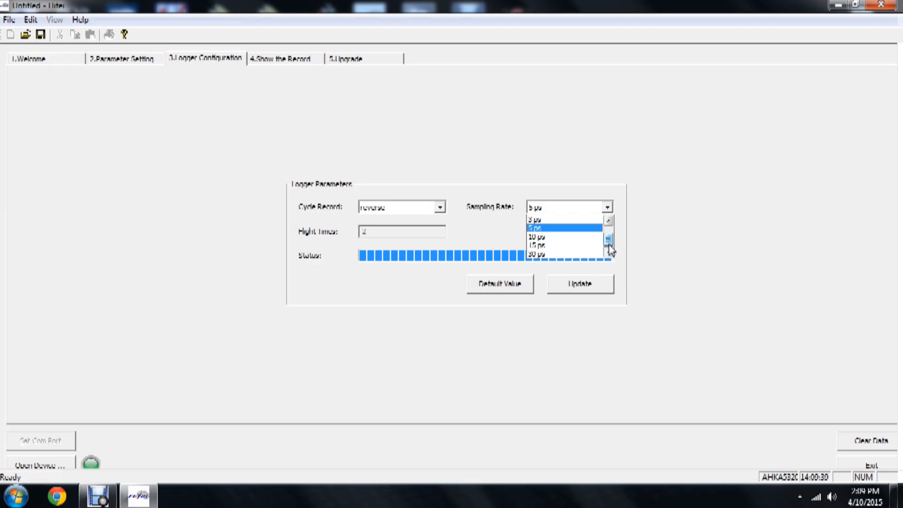
{"action": "left_click", "coordinate": [545, 226]}
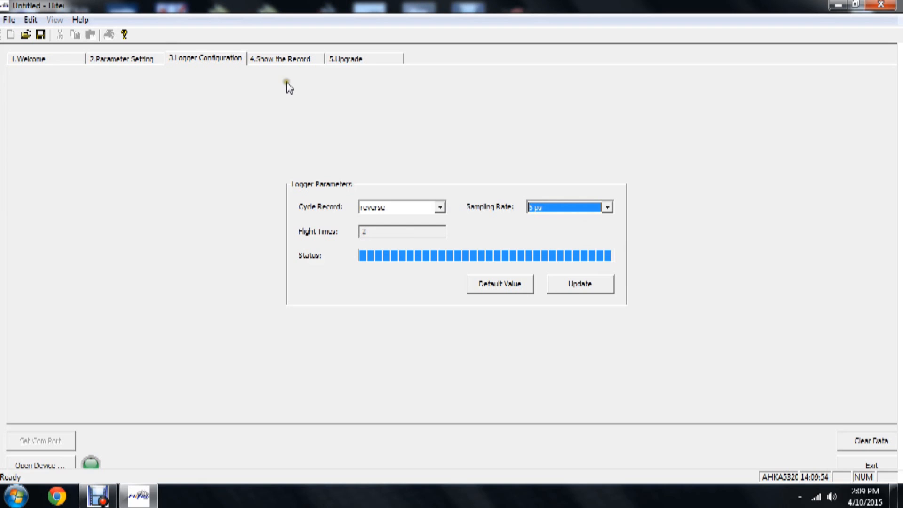
Open the Show the Record tab to view the empty throttle record graph.
{"action": "left_click", "coordinate": [282, 58]}
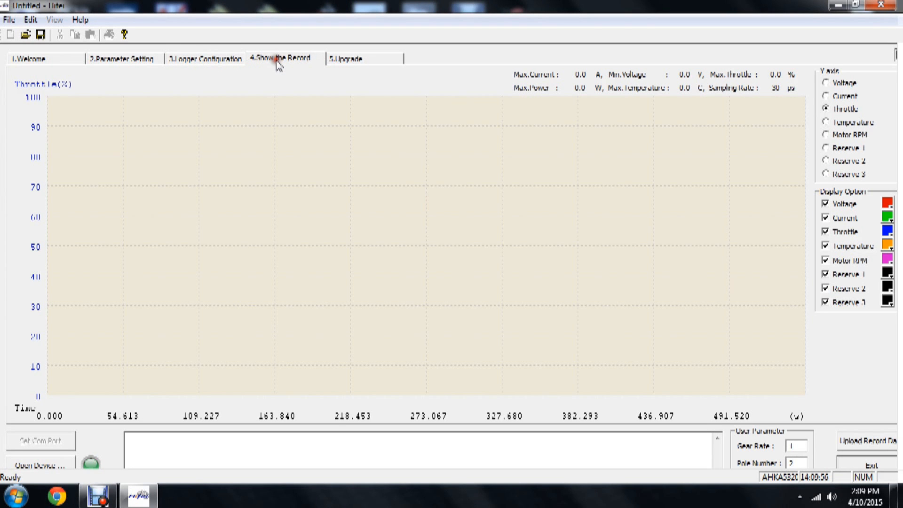
{"action": "mouse_move", "coordinate": [41, 110]}
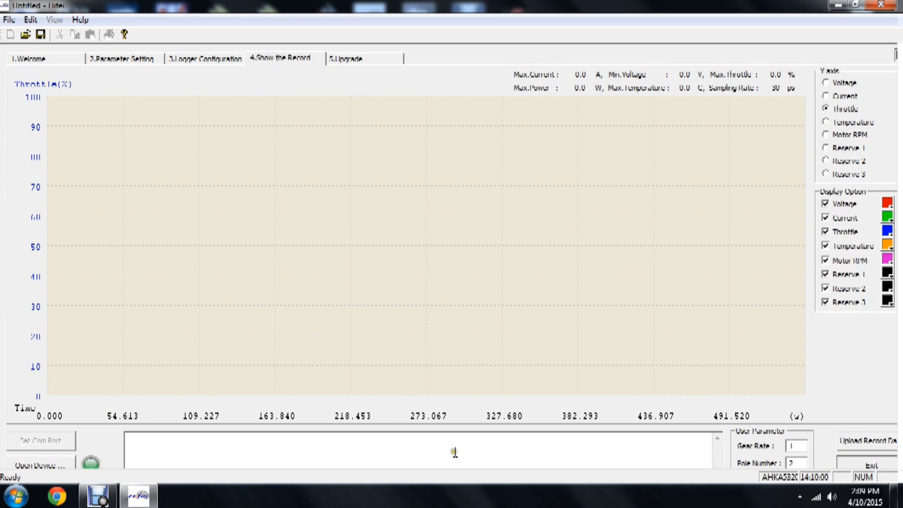
{"action": "mouse_move", "coordinate": [806, 215]}
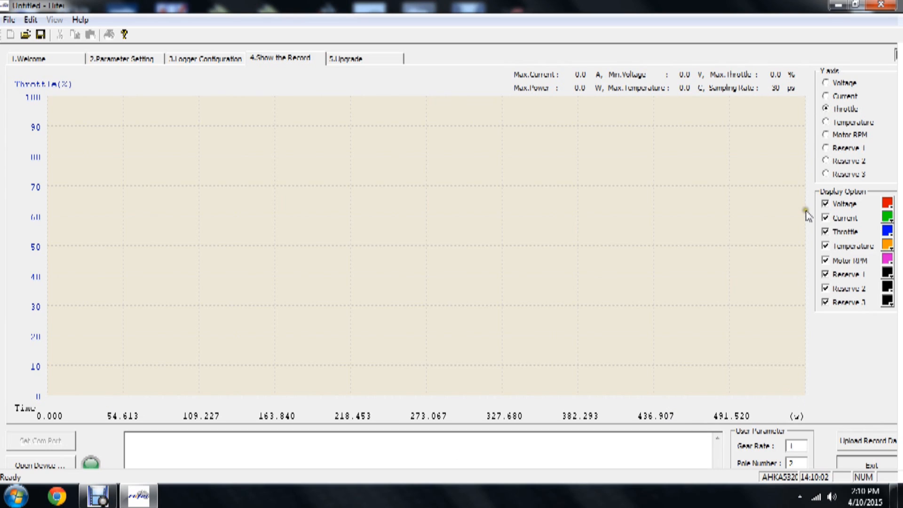
{"action": "mouse_move", "coordinate": [815, 123]}
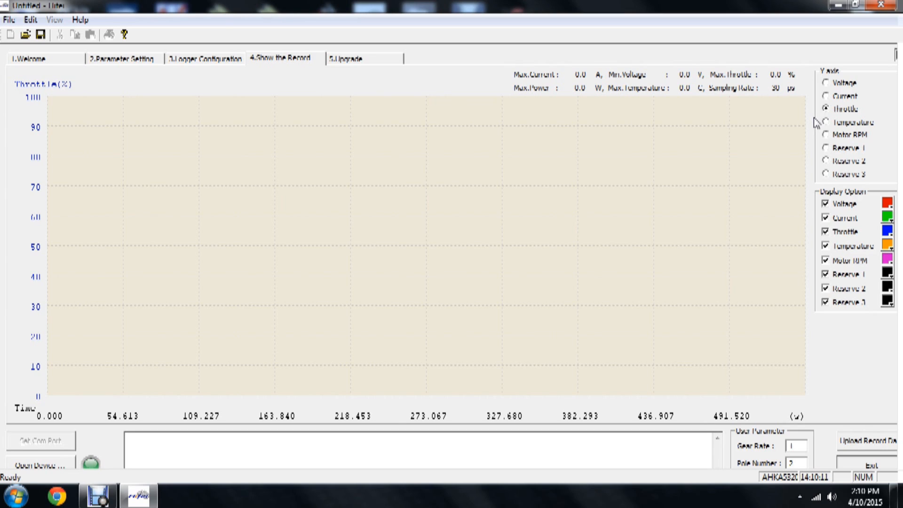
{"action": "mouse_move", "coordinate": [818, 398]}
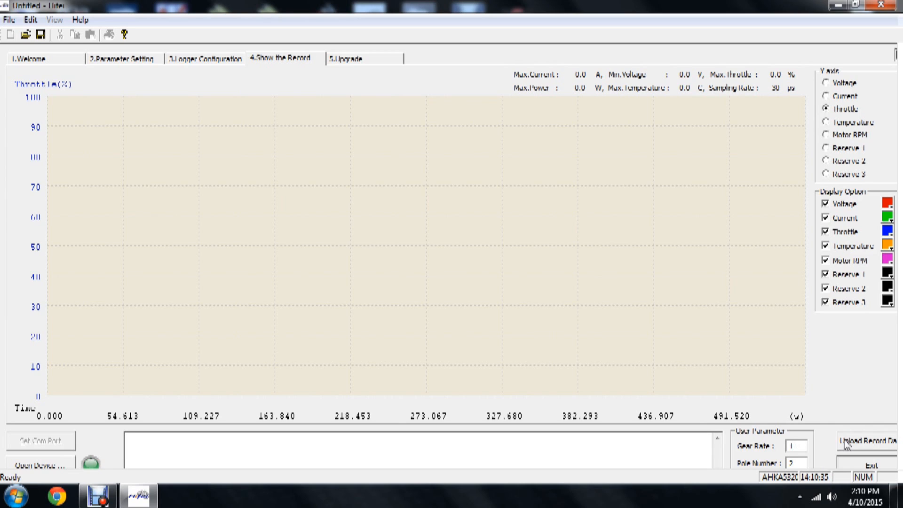
{"action": "mouse_move", "coordinate": [369, 73]}
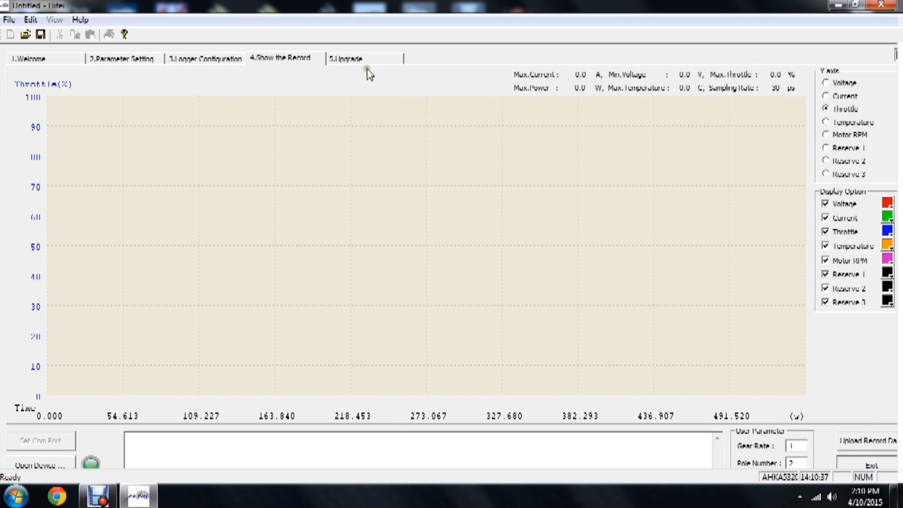
Open the Upgrade tab showing the current firmware version.
{"action": "left_click", "coordinate": [345, 58]}
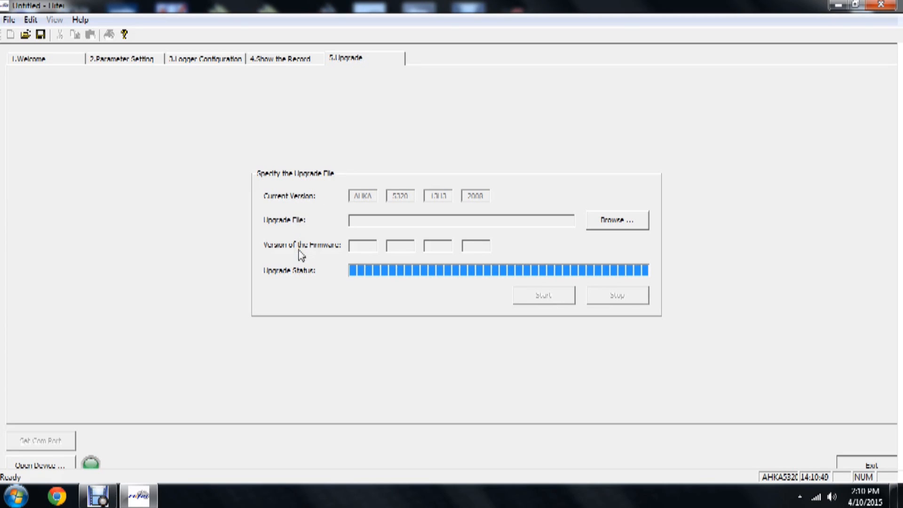
{"action": "mouse_move", "coordinate": [303, 224]}
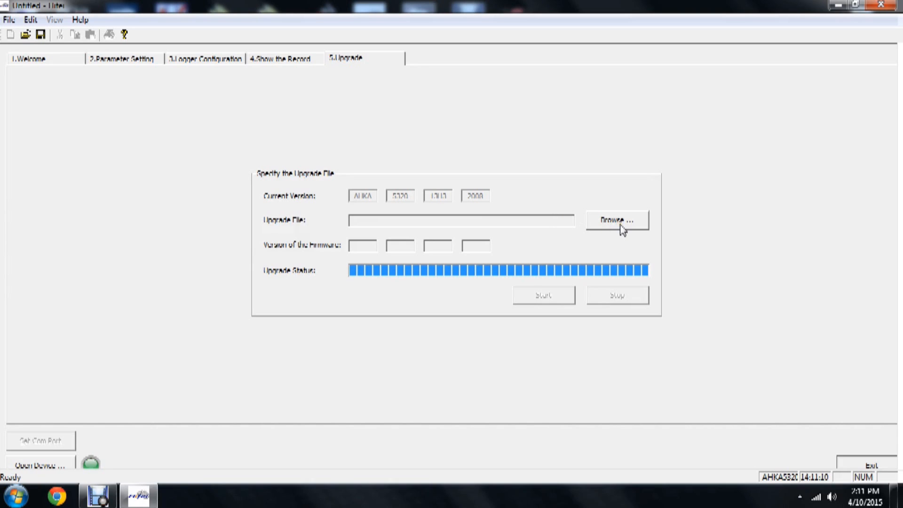
{"action": "mouse_move", "coordinate": [498, 243]}
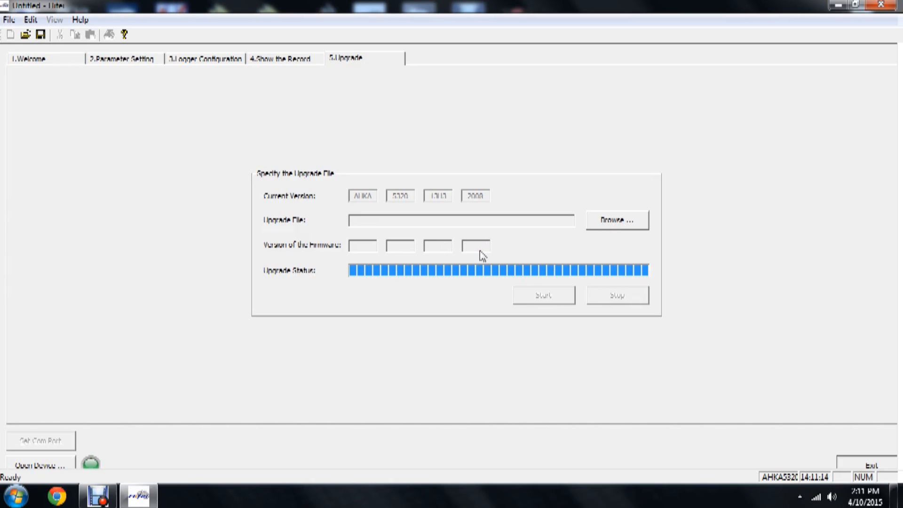
{"action": "mouse_move", "coordinate": [469, 362]}
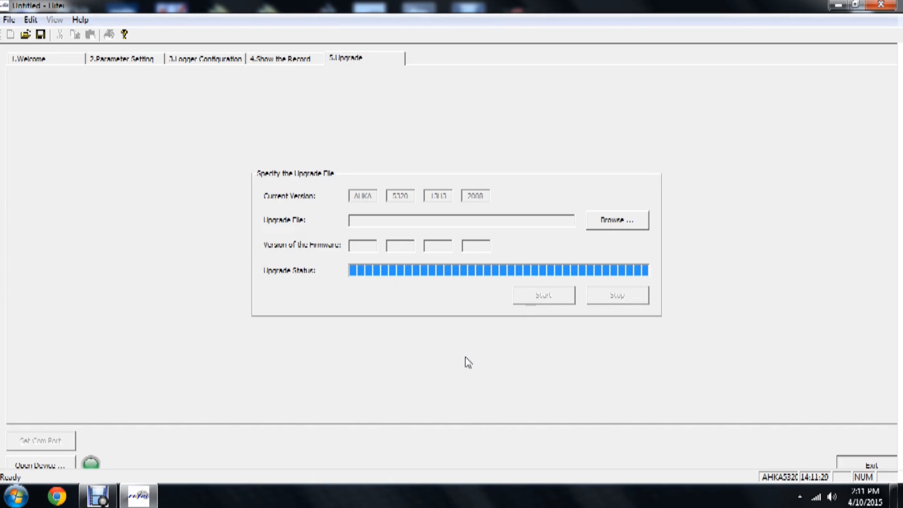
{"action": "mouse_move", "coordinate": [112, 80]}
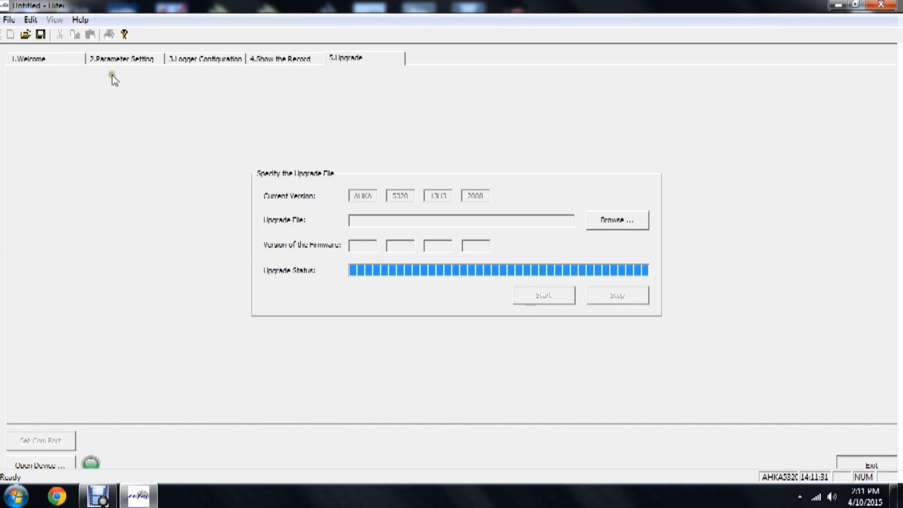
Cycle through Welcome, Parameter Getting, Logger Configuration, Show the Record and Upgrade, then return to Welcome.
{"action": "left_click", "coordinate": [29, 58]}
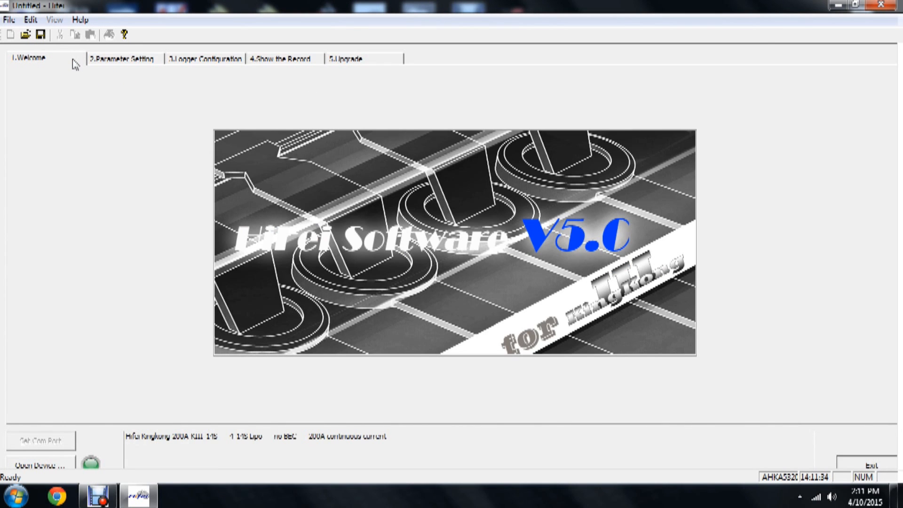
{"action": "left_click", "coordinate": [123, 58]}
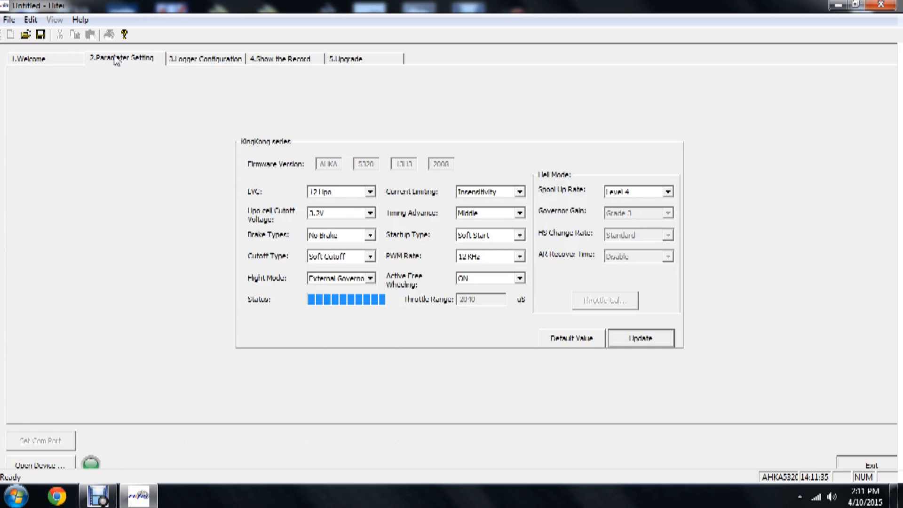
{"action": "left_click", "coordinate": [206, 58]}
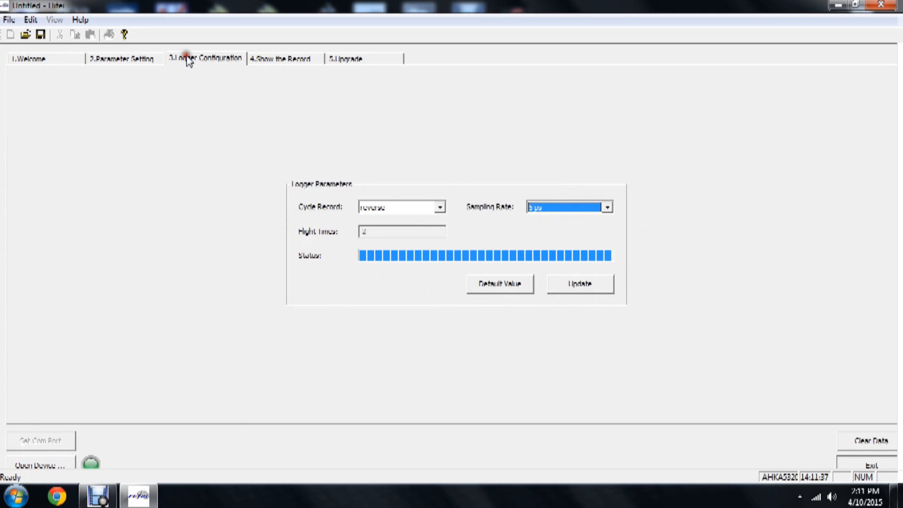
{"action": "mouse_move", "coordinate": [268, 65]}
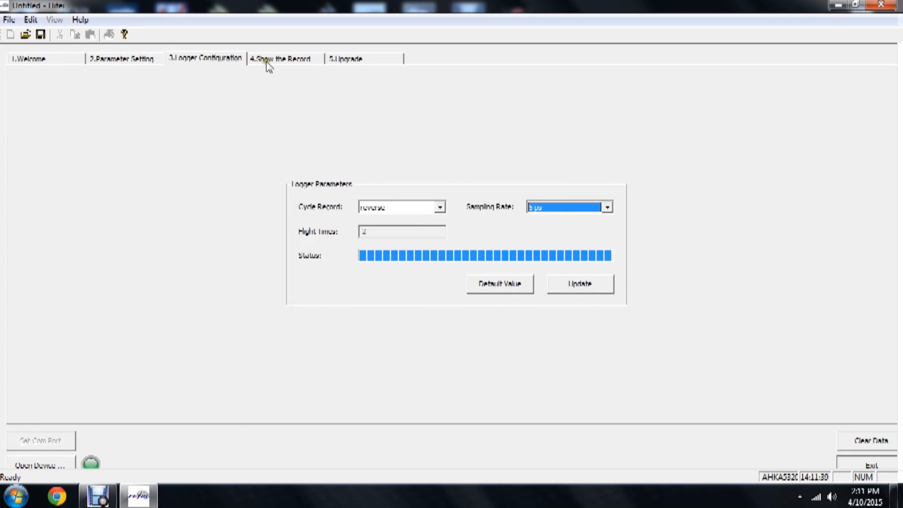
{"action": "left_click", "coordinate": [282, 58]}
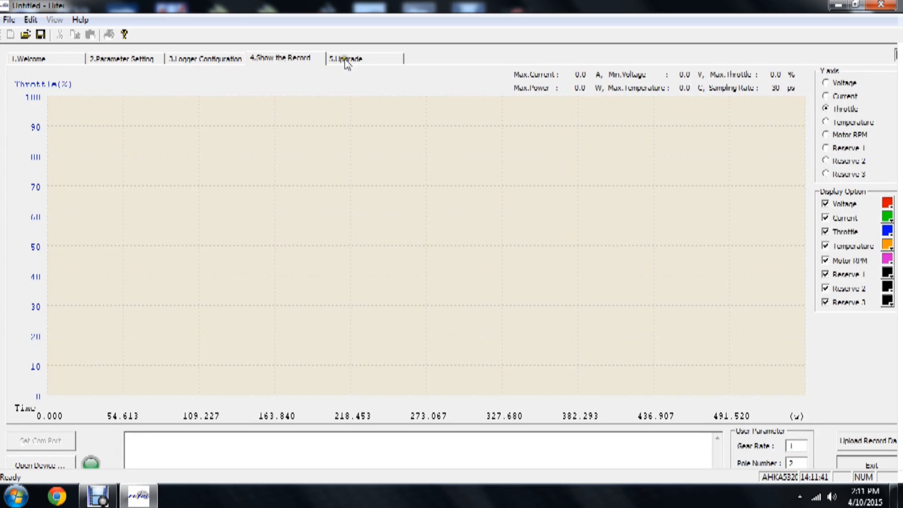
{"action": "left_click", "coordinate": [346, 58]}
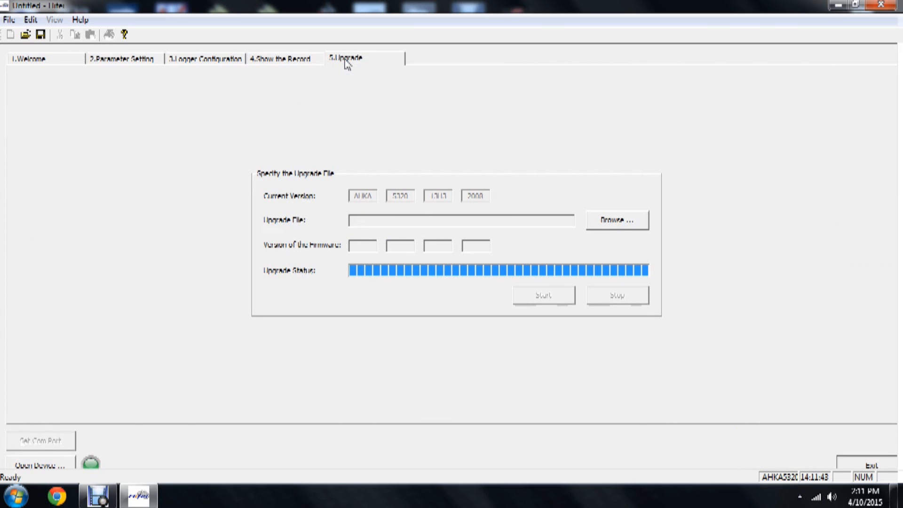
{"action": "left_click", "coordinate": [28, 59]}
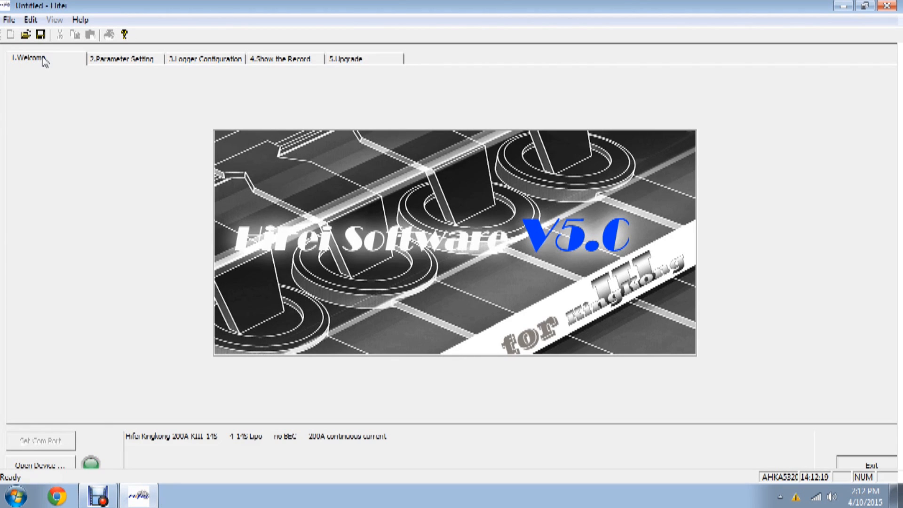
{"action": "mouse_move", "coordinate": [784, 426]}
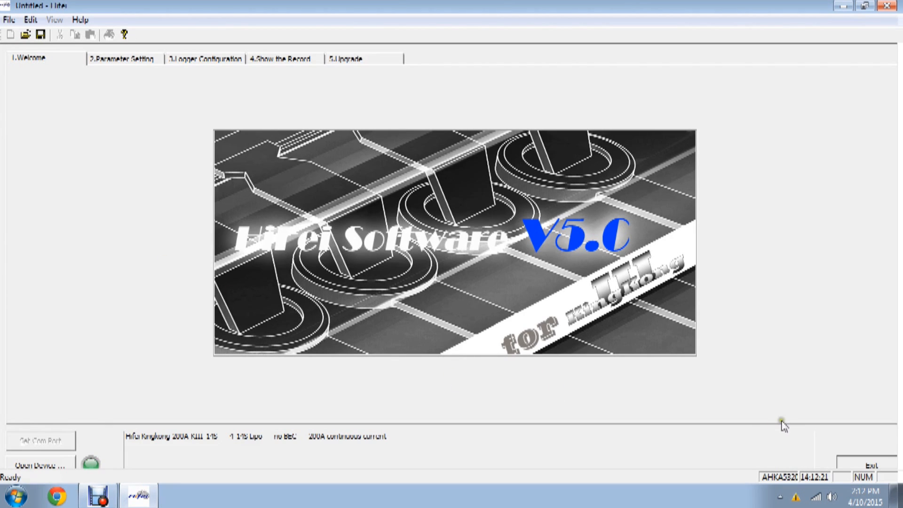